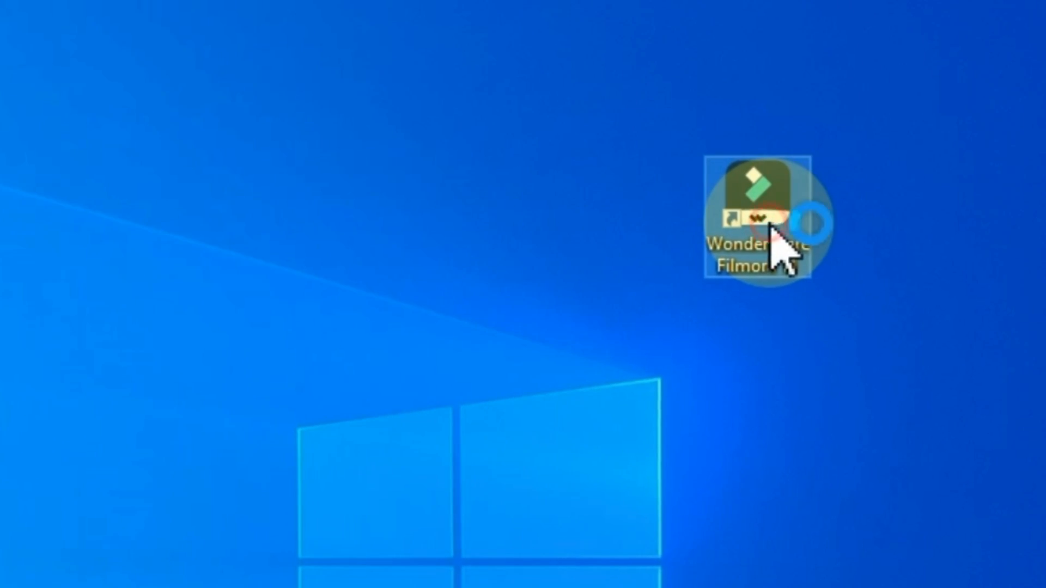
Launch Filmora and switch to Instant Mode's ready-made template gallery
{"action": "double_click", "coordinate": [760, 214]}
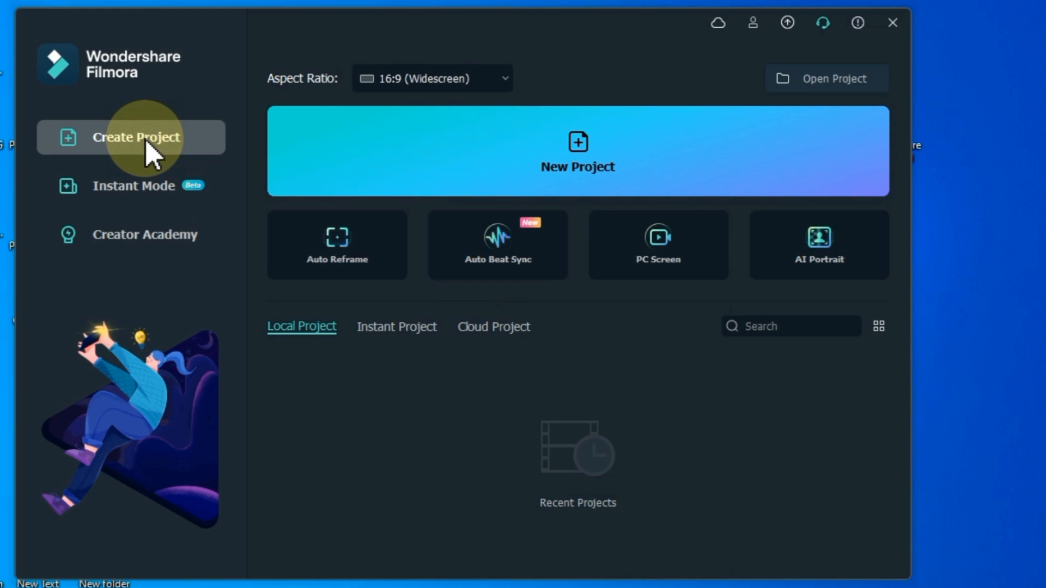
{"action": "mouse_move", "coordinate": [145, 201]}
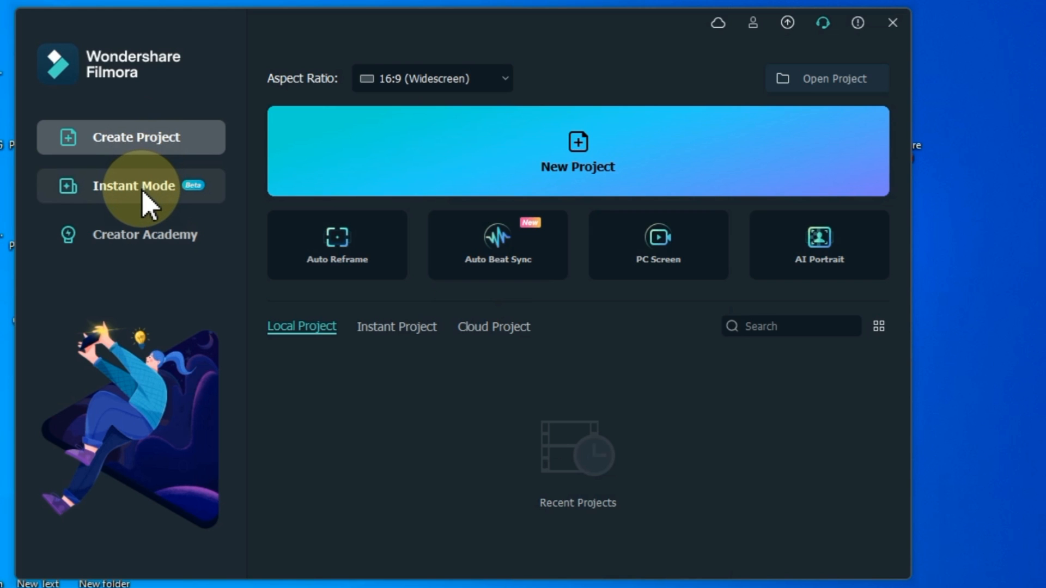
{"action": "left_click", "coordinate": [132, 185]}
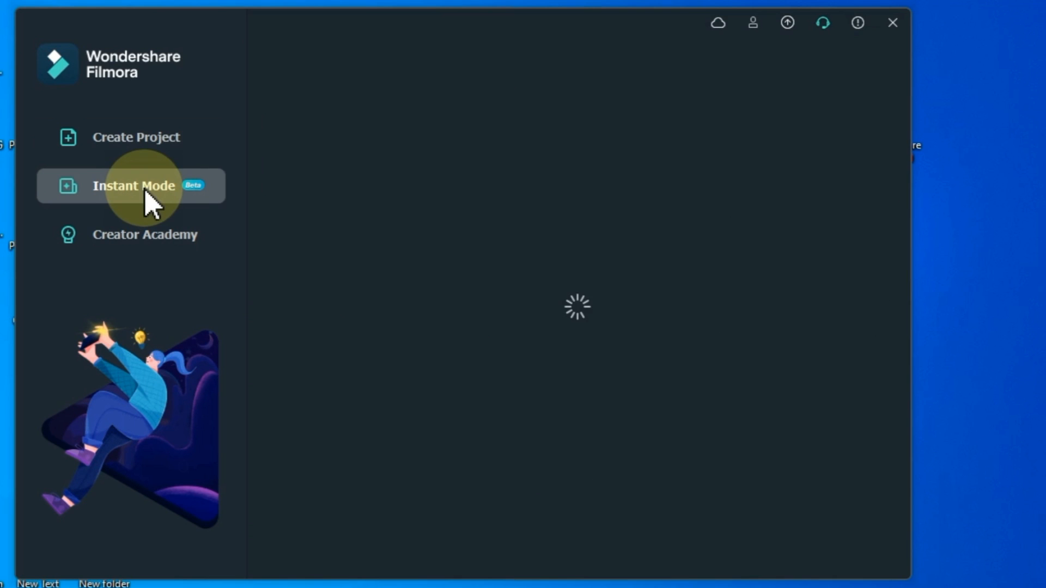
{"action": "left_click", "coordinate": [132, 185]}
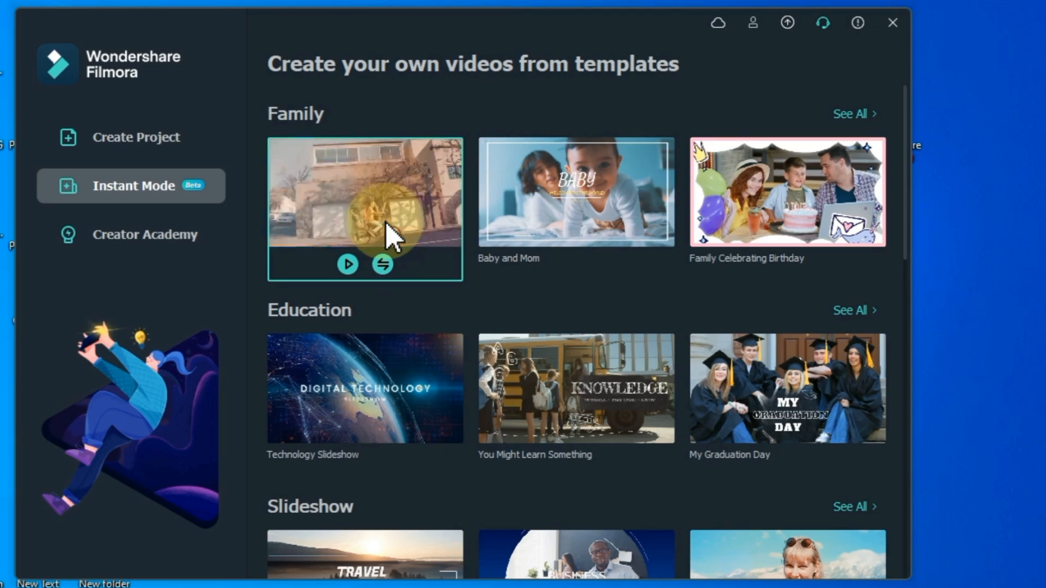
Preview the Family Day Memory template, then dismiss the preview
{"action": "left_click", "coordinate": [348, 264]}
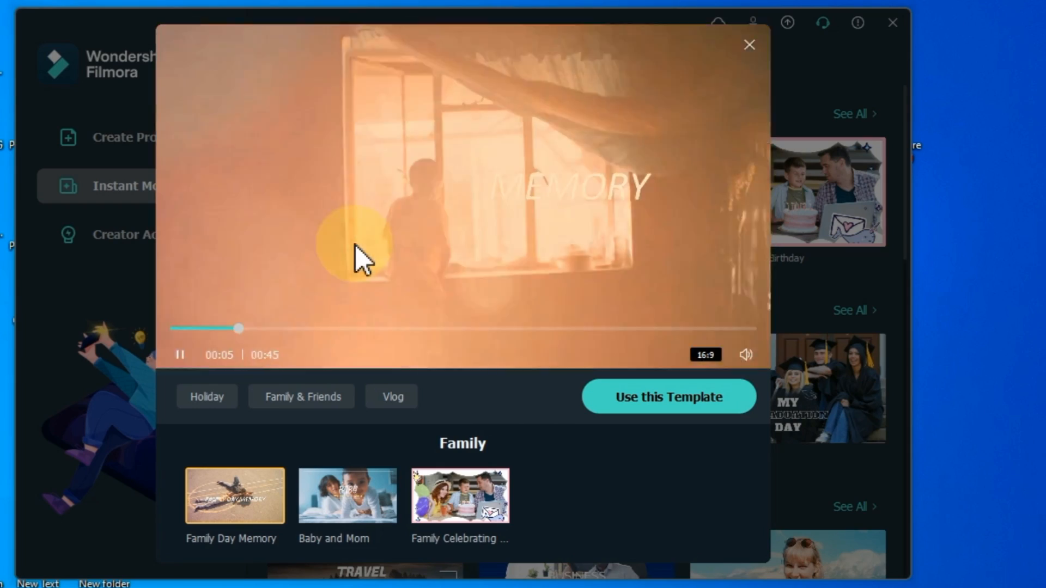
{"action": "left_click", "coordinate": [750, 43]}
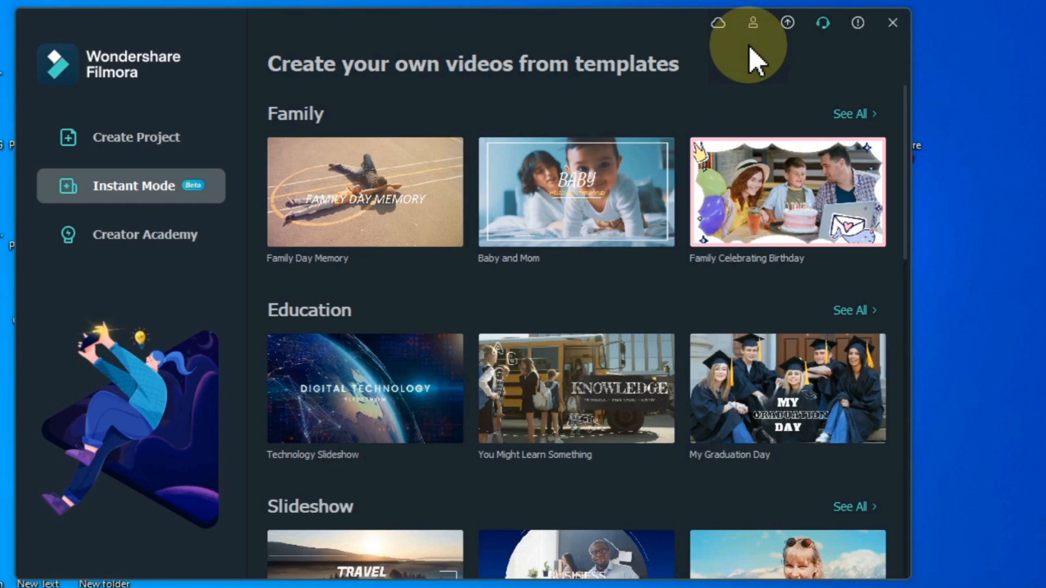
Return to Create Project and try the Auto Beat Sync and PC Screen recording tools
{"action": "left_click", "coordinate": [136, 137]}
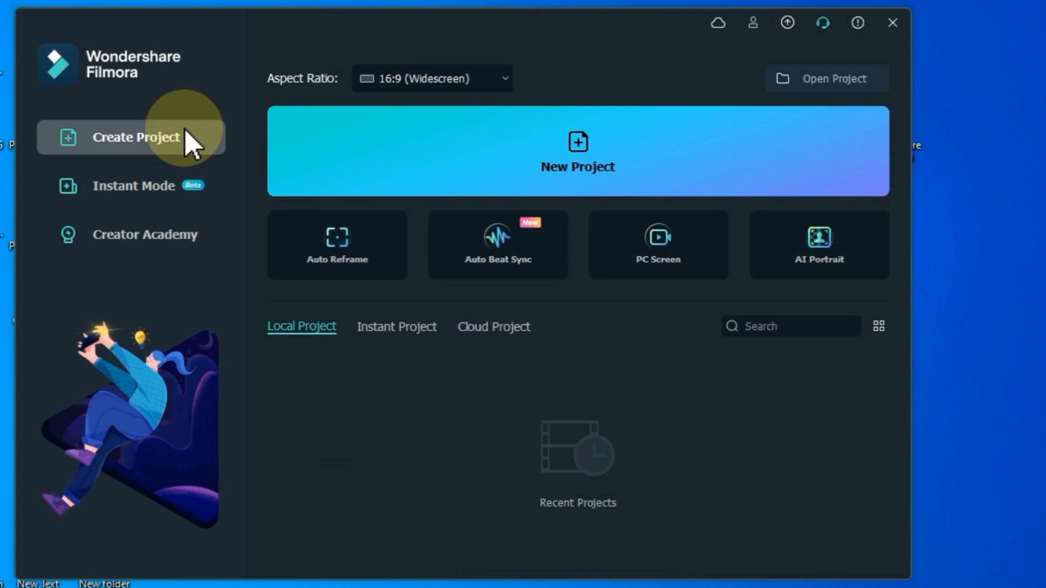
{"action": "mouse_move", "coordinate": [336, 273]}
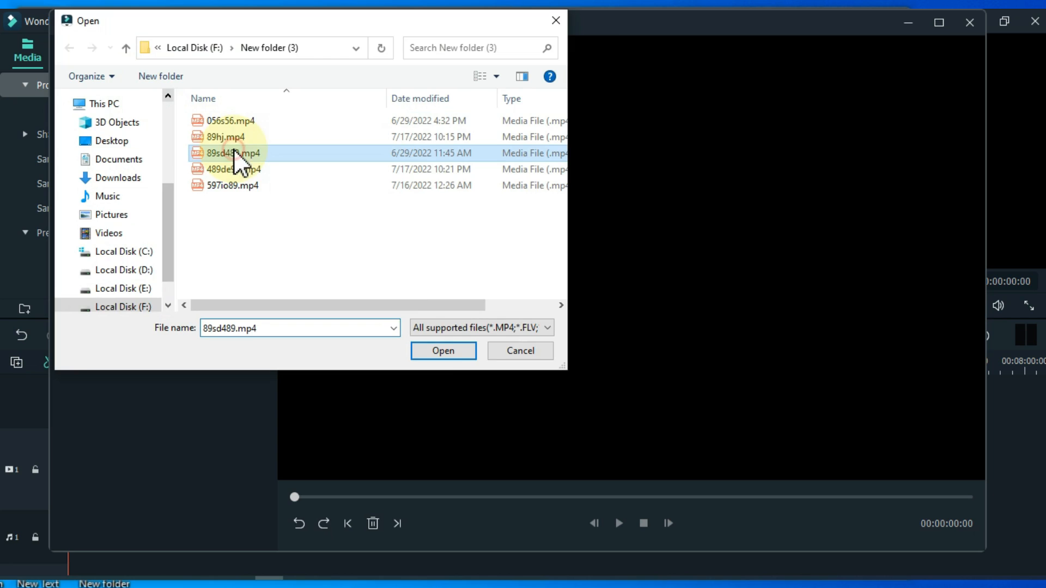
{"action": "left_click", "coordinate": [442, 350]}
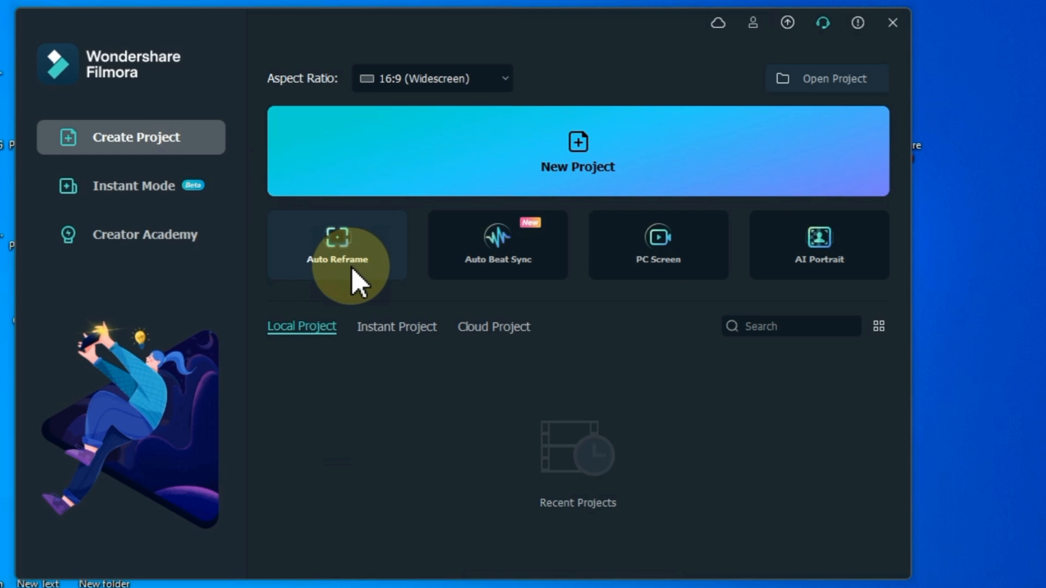
{"action": "left_click", "coordinate": [497, 246]}
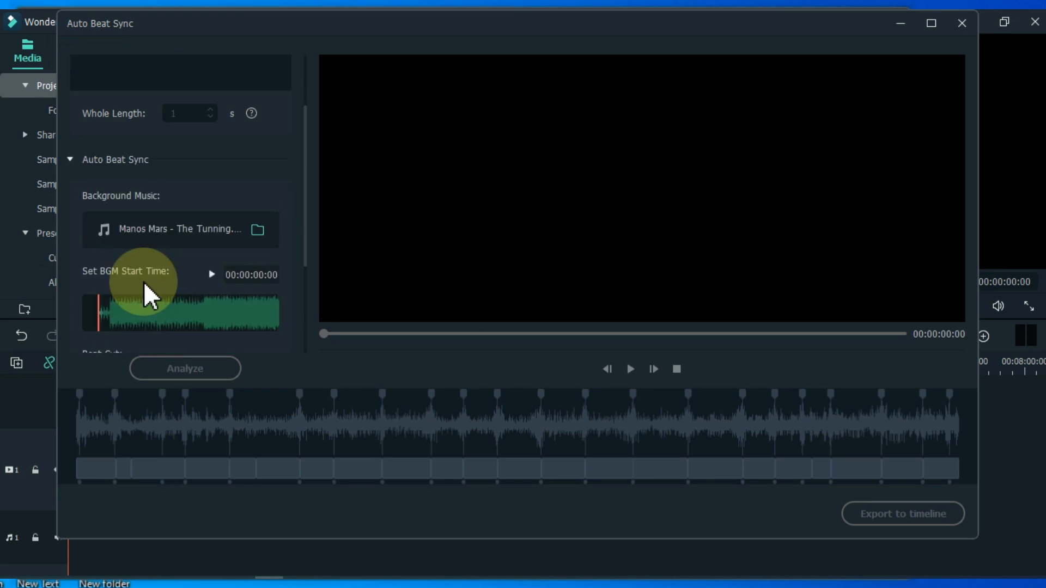
{"action": "scroll", "scroll_direction": "down", "scroll_amount": 3}
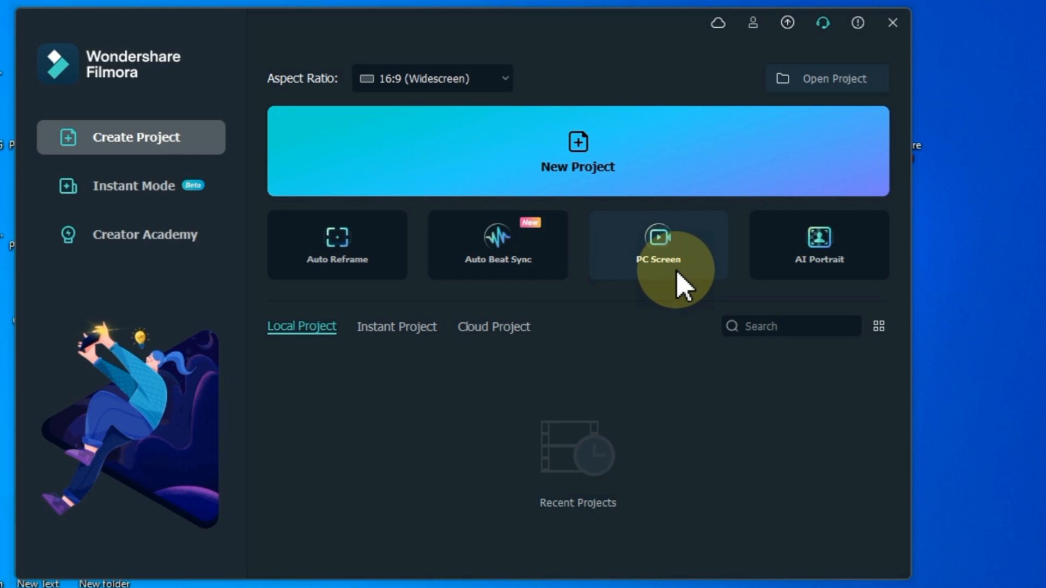
{"action": "left_click", "coordinate": [657, 245]}
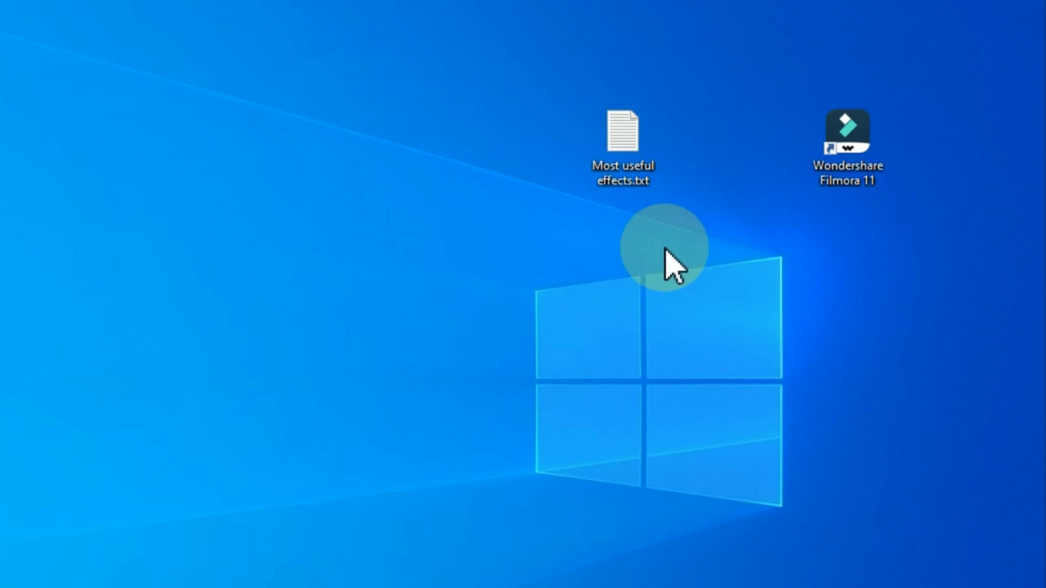
Relaunch Filmora, explore AI Portrait effects and view the Cloud Project list
{"action": "double_click", "coordinate": [848, 133]}
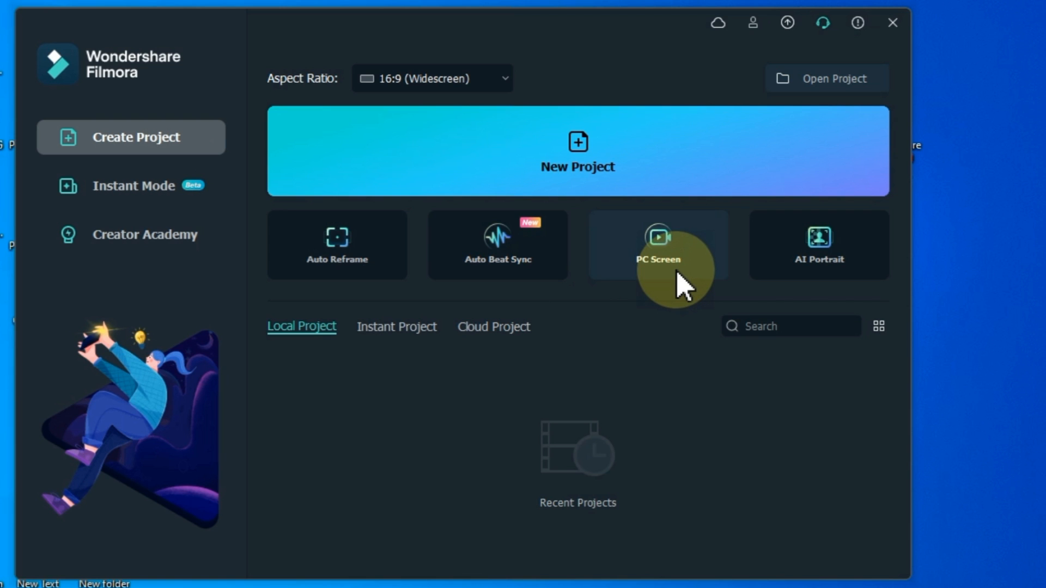
{"action": "left_click", "coordinate": [818, 244]}
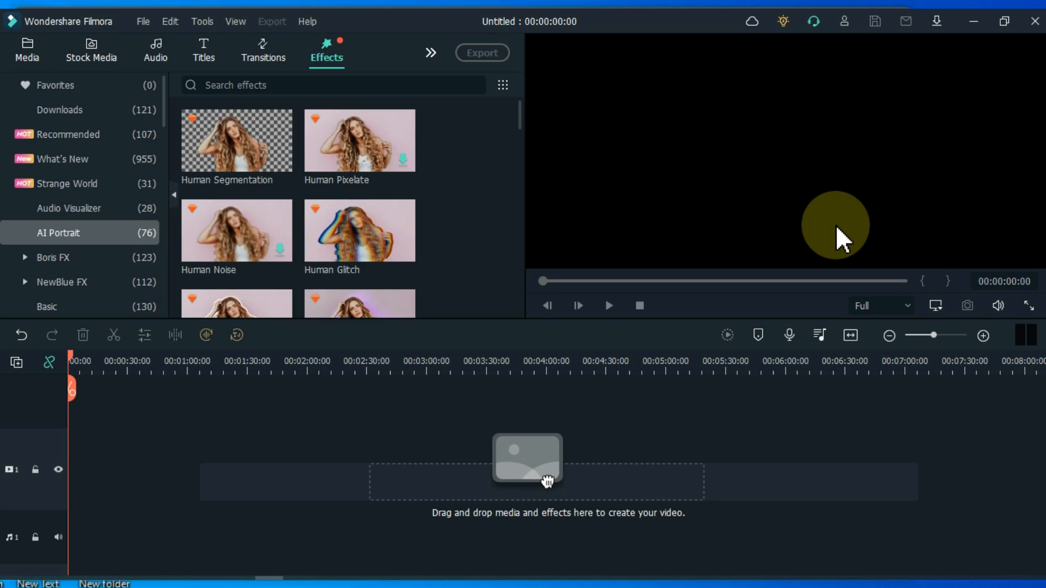
{"action": "scroll", "scroll_direction": "down", "scroll_amount": 3}
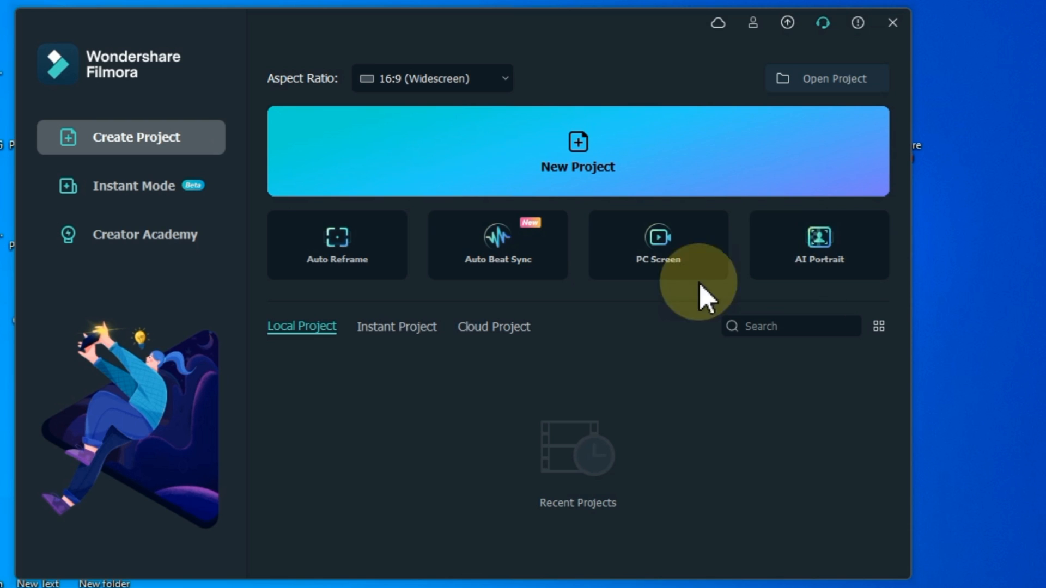
{"action": "left_click", "coordinate": [494, 326]}
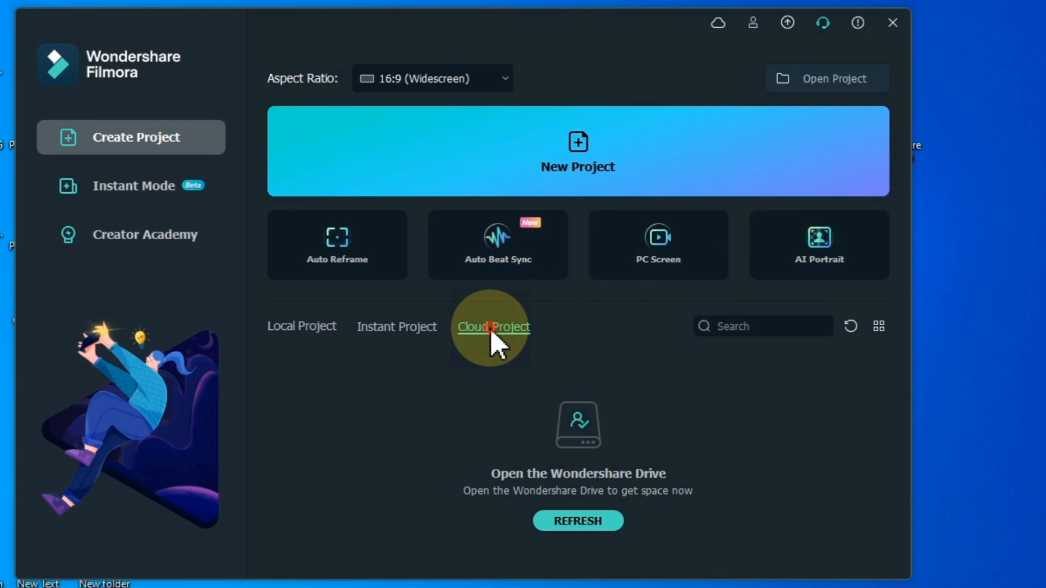
{"action": "left_click", "coordinate": [302, 326]}
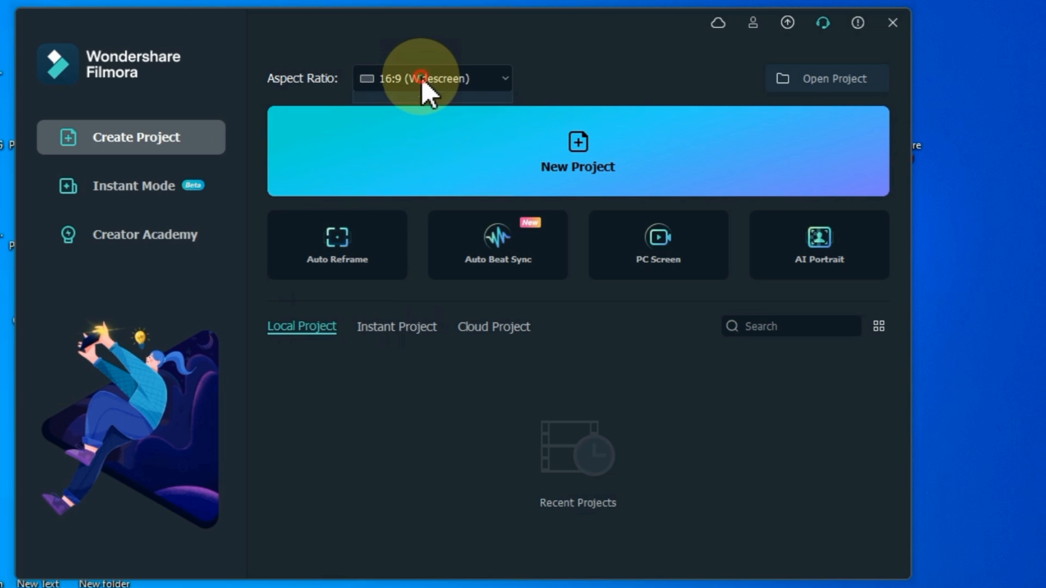
Keep the 16:9 Widescreen aspect ratio and create a new project
{"action": "left_click", "coordinate": [432, 78]}
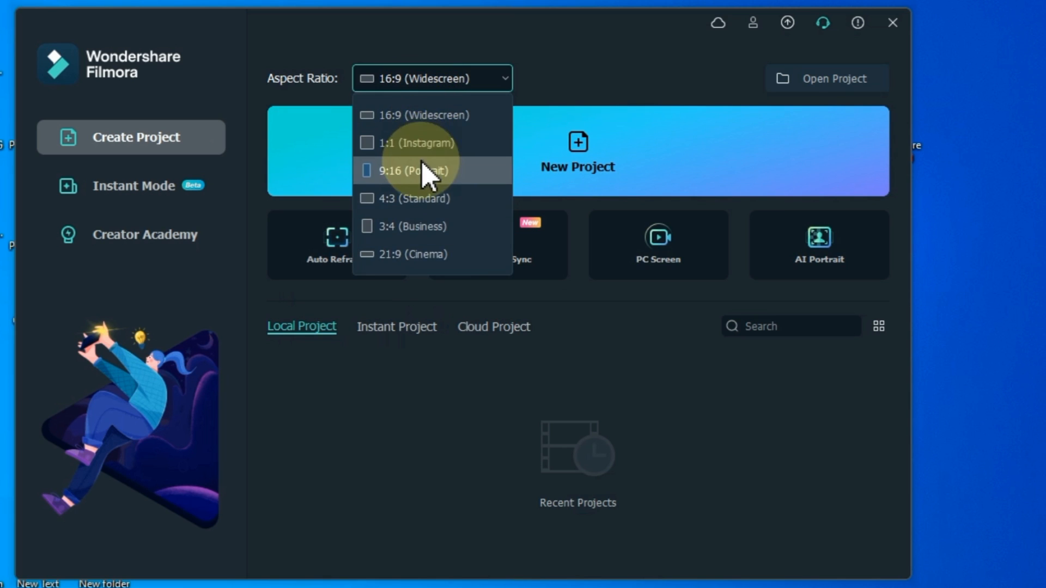
{"action": "mouse_move", "coordinate": [437, 127]}
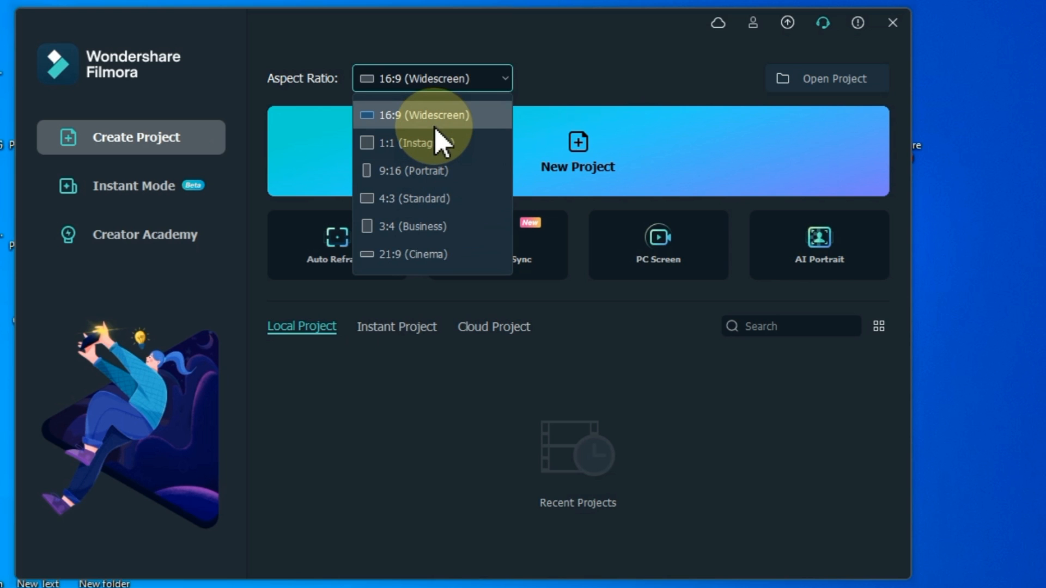
{"action": "left_click", "coordinate": [431, 114]}
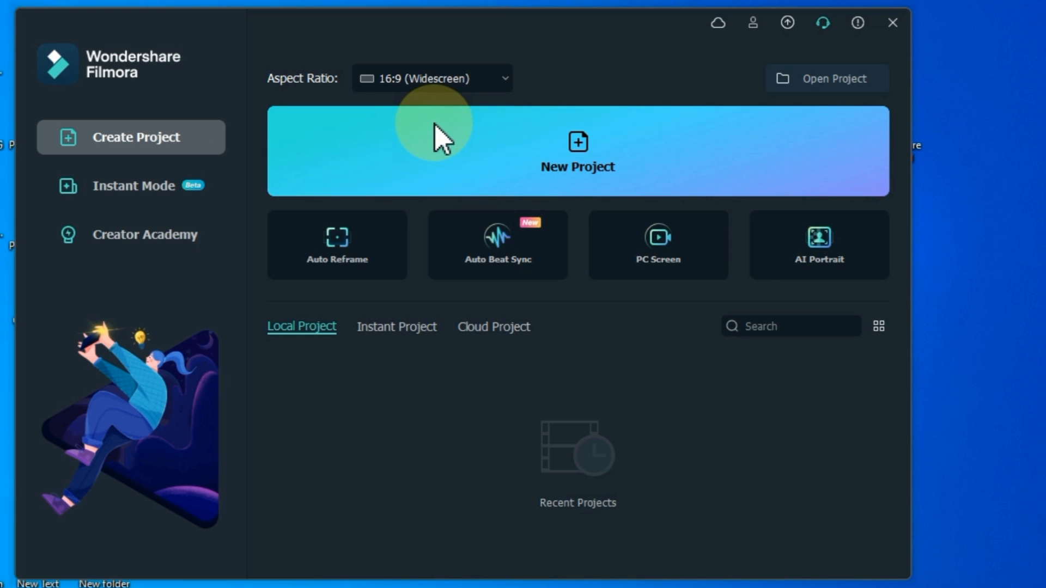
{"action": "left_click", "coordinate": [576, 150]}
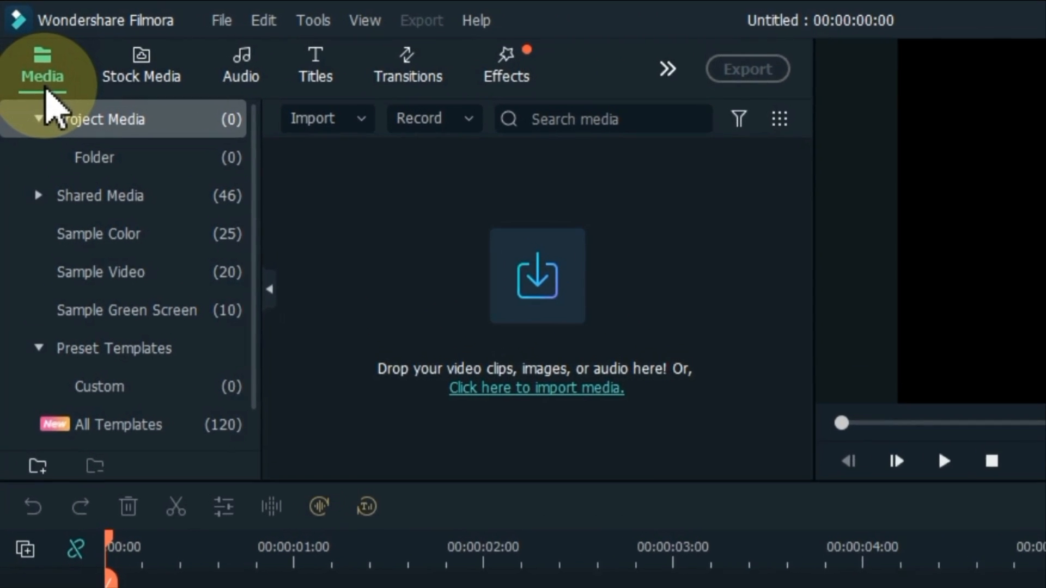
Add a Videos folder to Project Media and import the 13 selected clips into it
{"action": "left_click", "coordinate": [38, 118]}
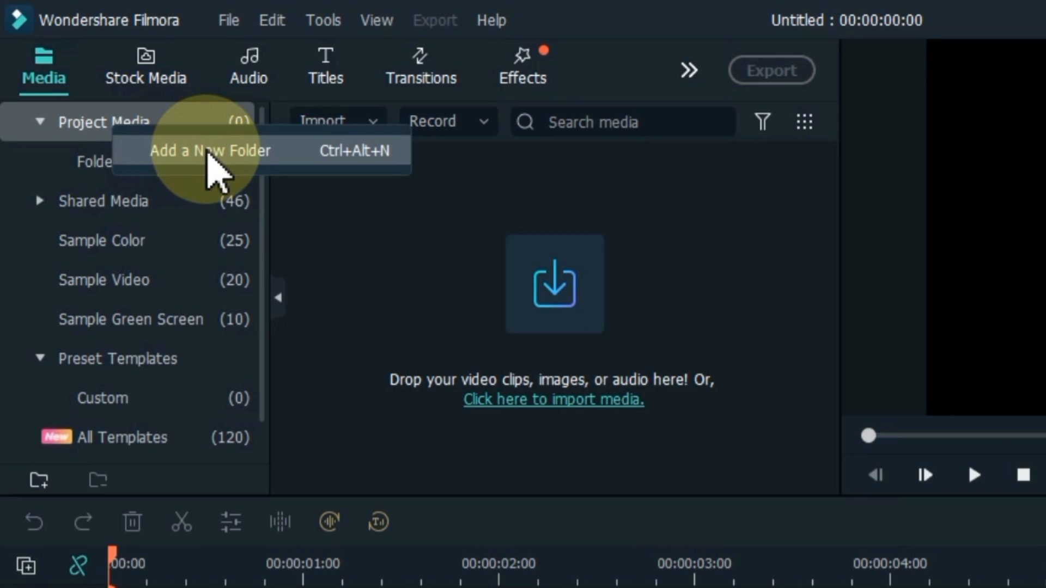
{"action": "left_click", "coordinate": [208, 151]}
{"action": "type", "text": "Videos"}
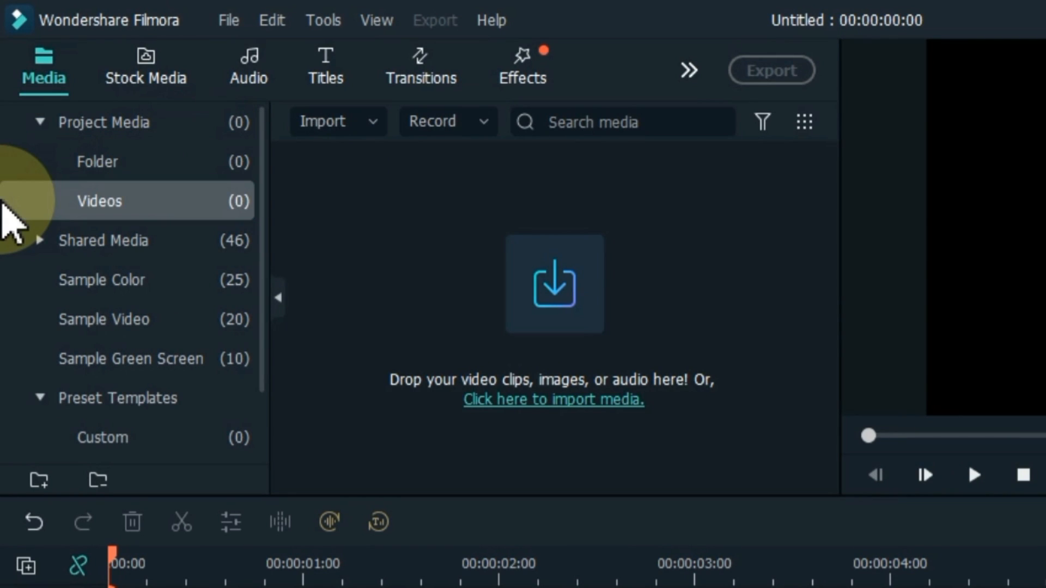
{"action": "mouse_move", "coordinate": [564, 327]}
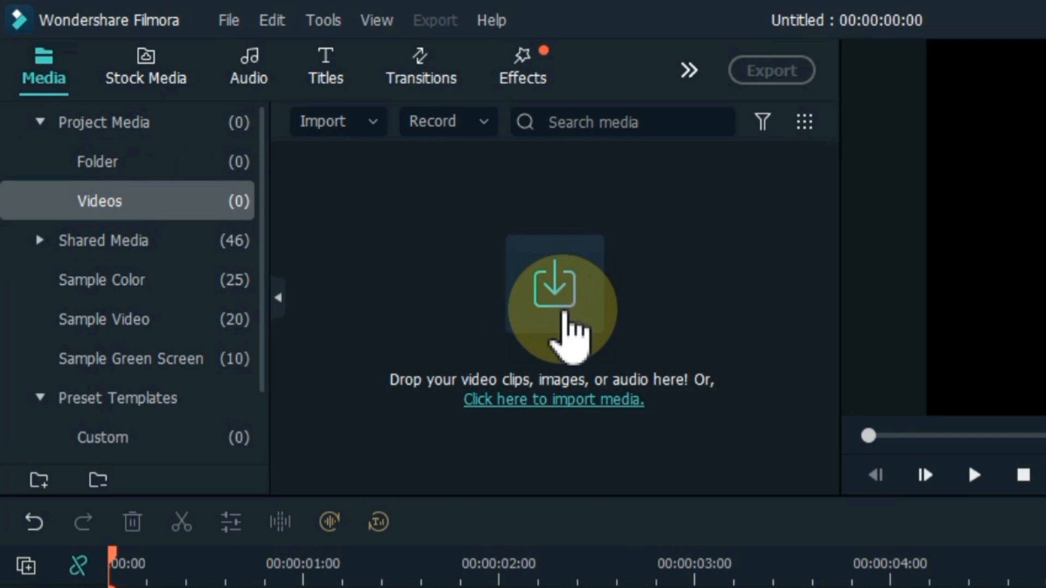
{"action": "left_click", "coordinate": [552, 399]}
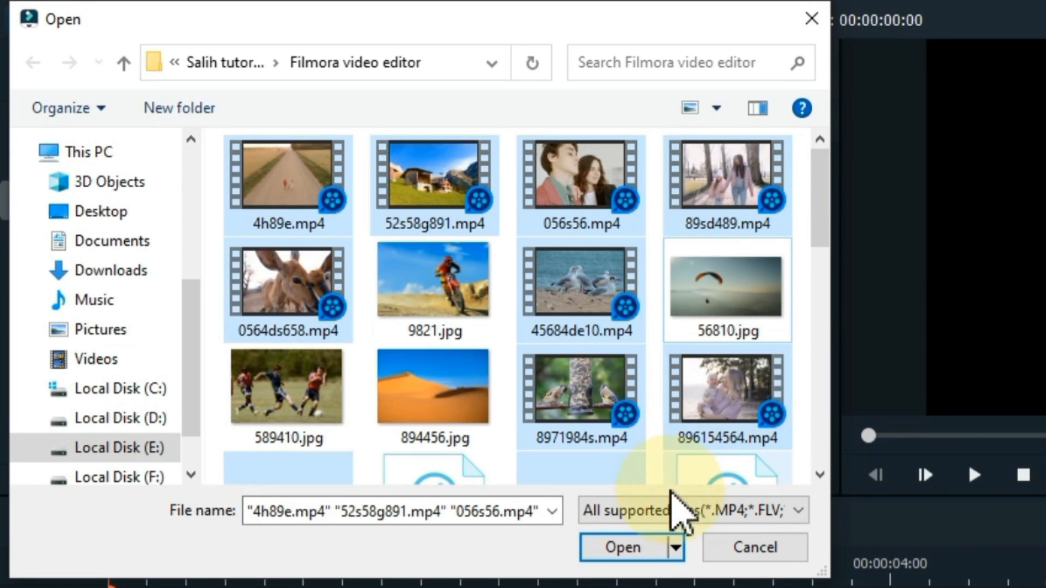
{"action": "left_click", "coordinate": [620, 548]}
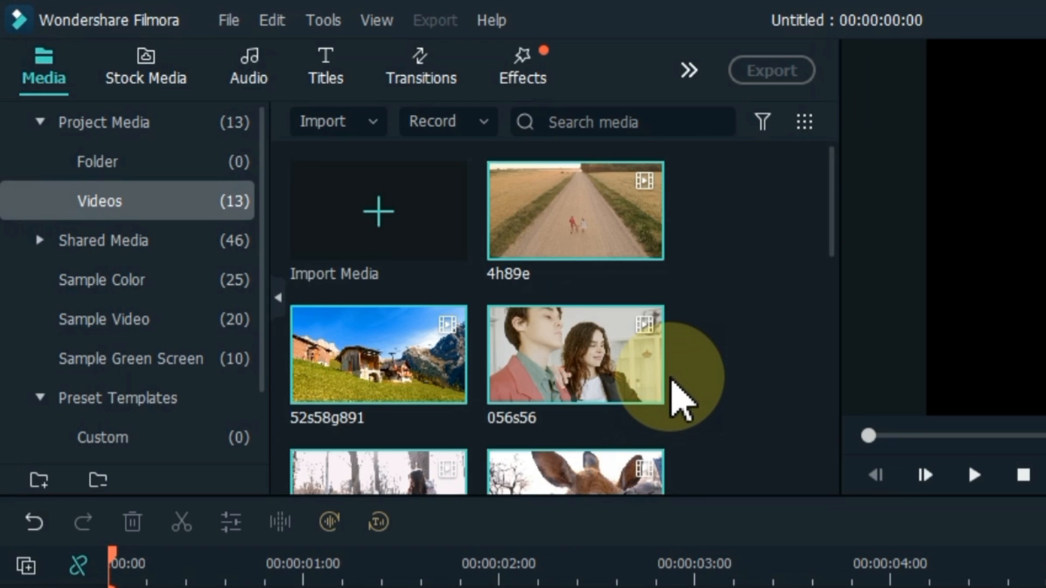
{"action": "scroll", "scroll_direction": "down", "scroll_amount": 3}
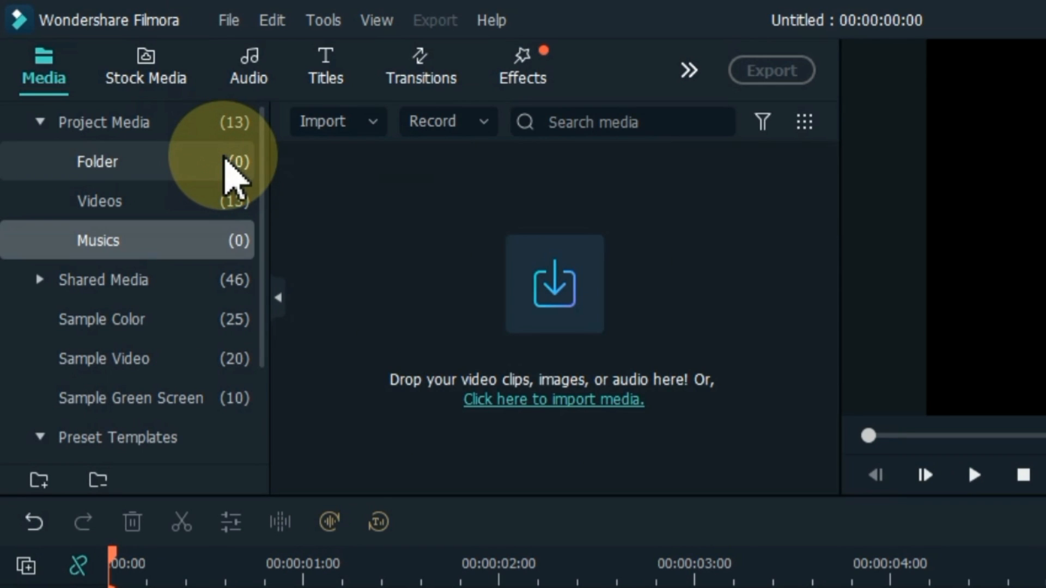
Import three MP3 tracks into Musics, add a Photos folder and import three JPGs there
{"action": "left_click", "coordinate": [553, 399]}
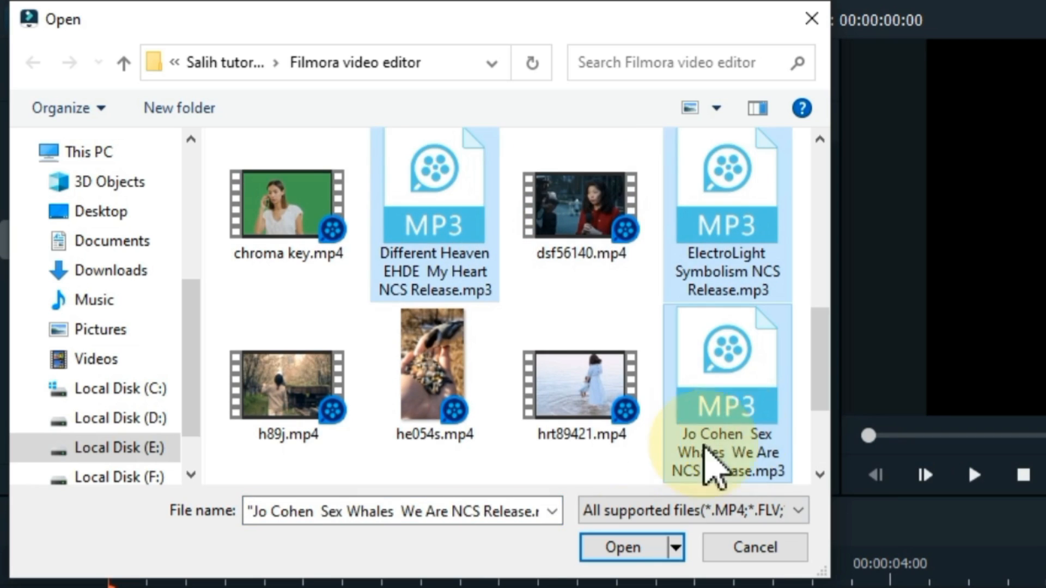
{"action": "left_click", "coordinate": [621, 547]}
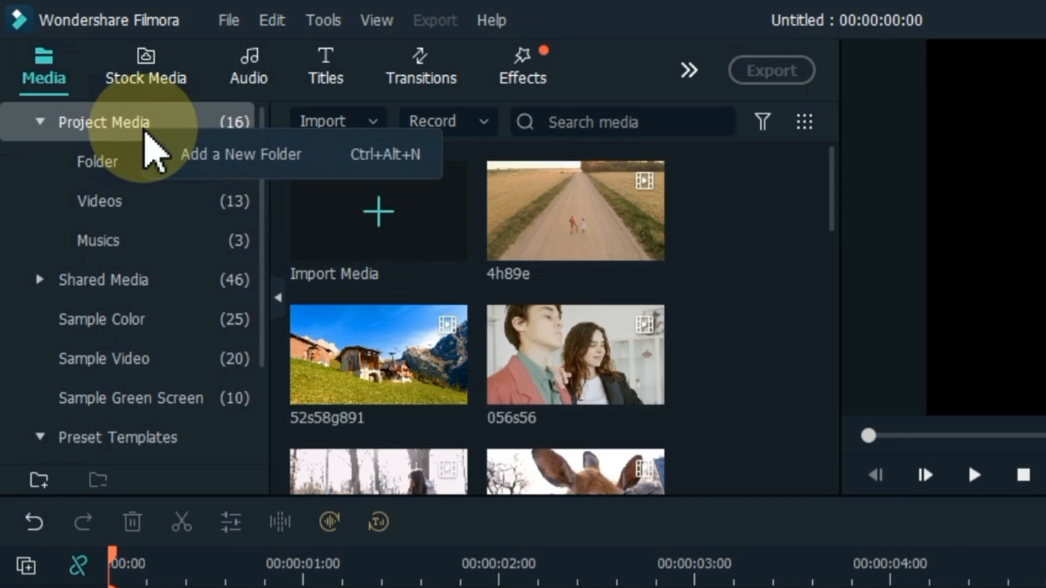
{"action": "left_click", "coordinate": [99, 280]}
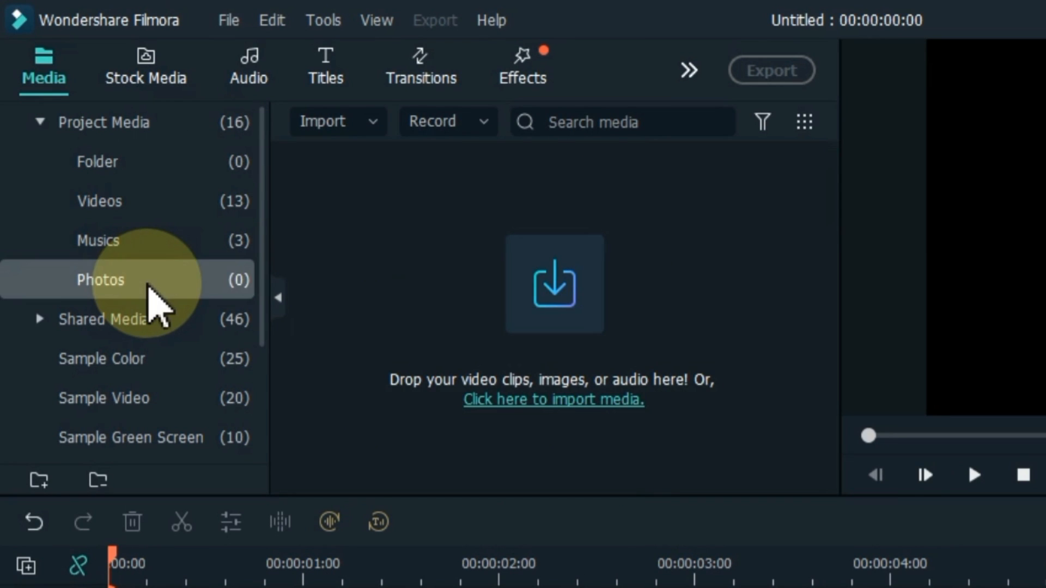
{"action": "left_click", "coordinate": [552, 399]}
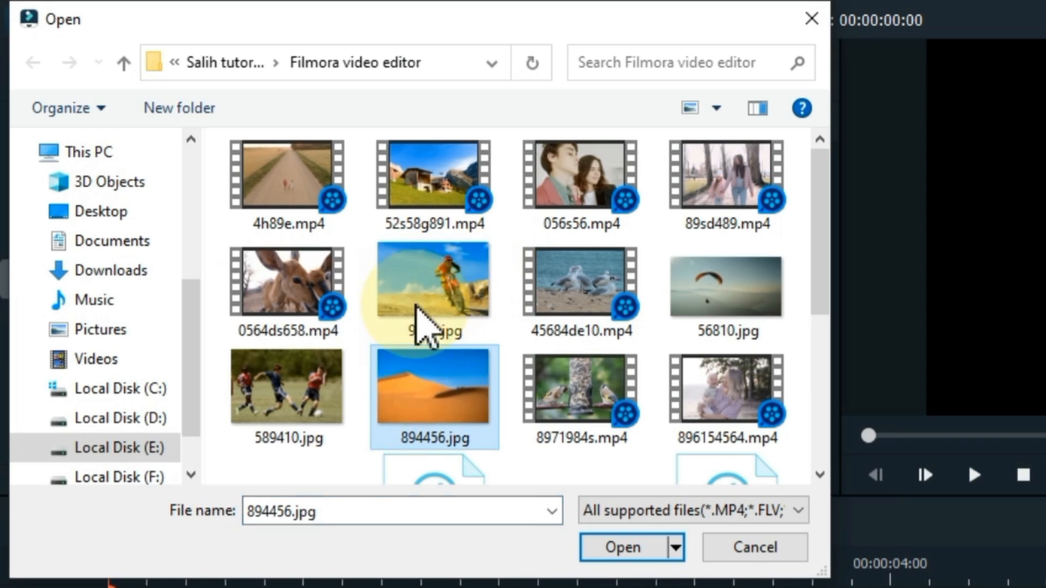
{"action": "left_click", "coordinate": [622, 547]}
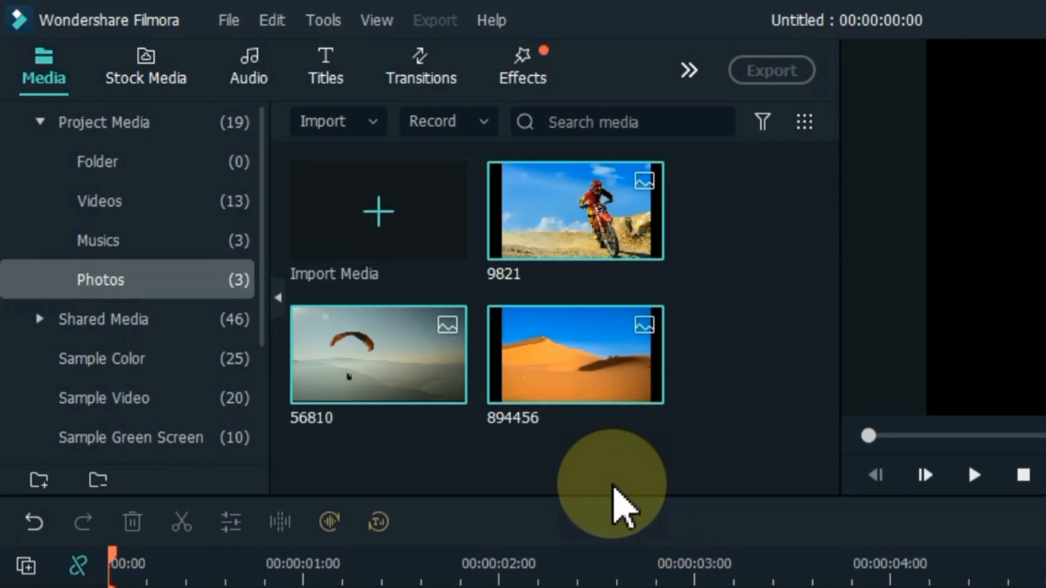
Review the Videos and Photos folders in the project media
{"action": "left_click", "coordinate": [99, 201]}
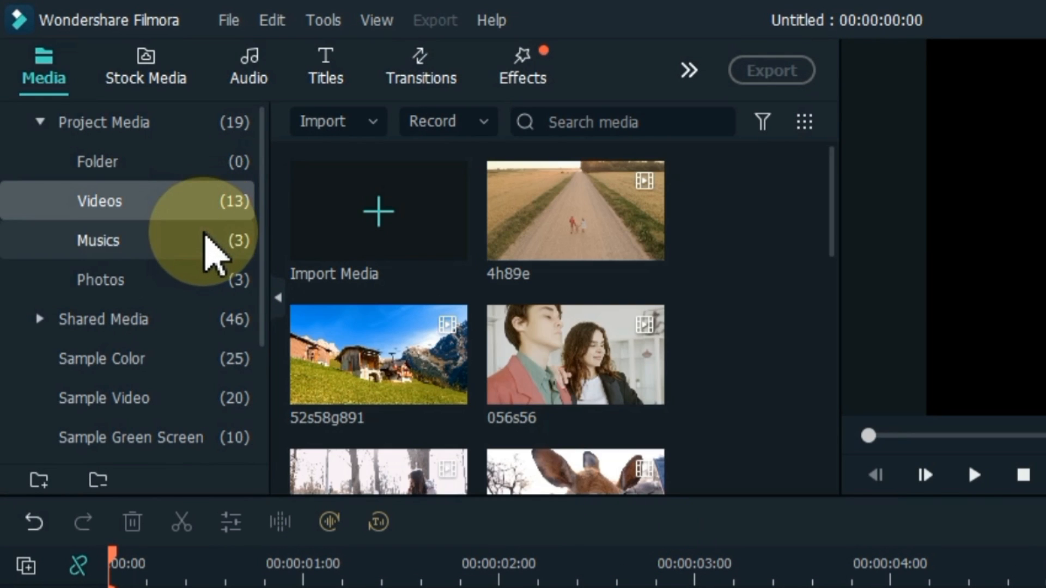
{"action": "scroll", "scroll_direction": "down", "scroll_amount": 3}
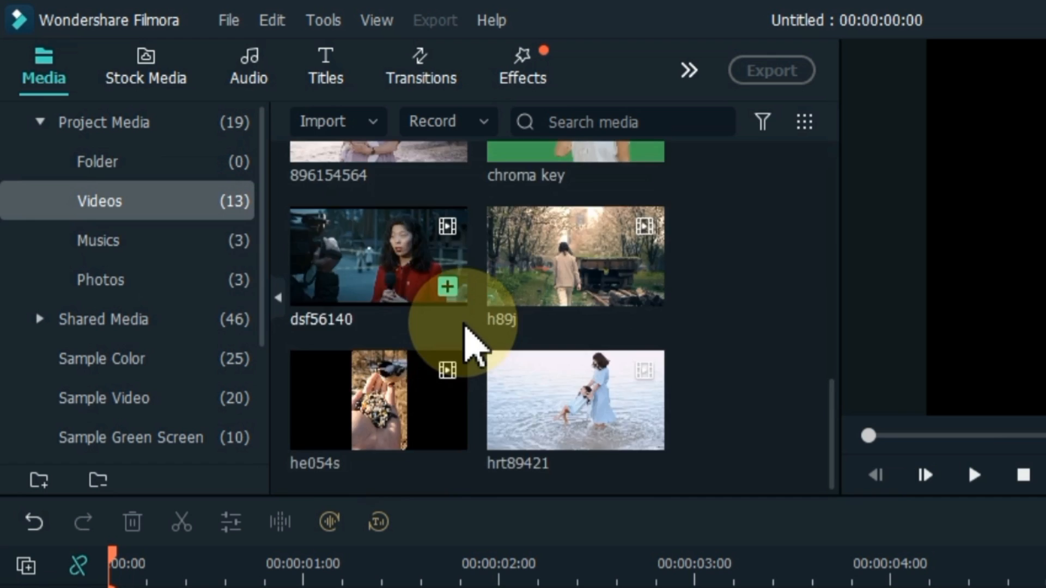
{"action": "left_click", "coordinate": [100, 280]}
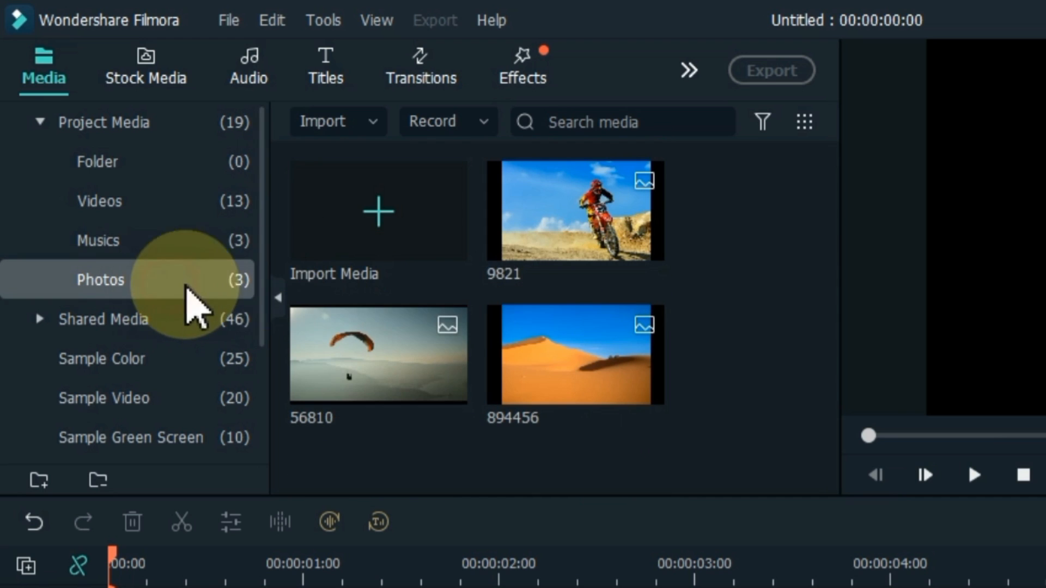
{"action": "mouse_move", "coordinate": [547, 327]}
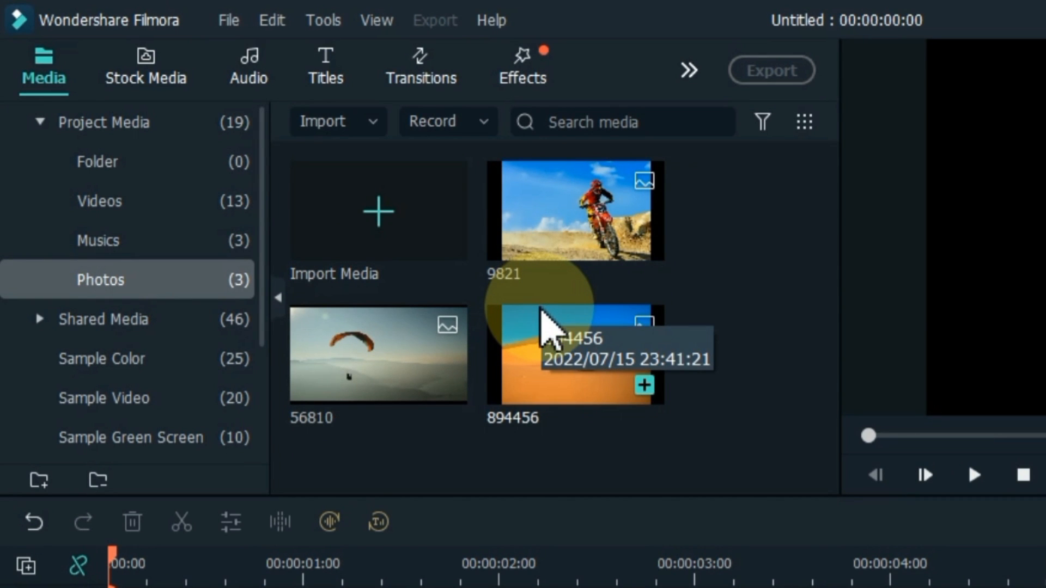
{"action": "left_click", "coordinate": [99, 202]}
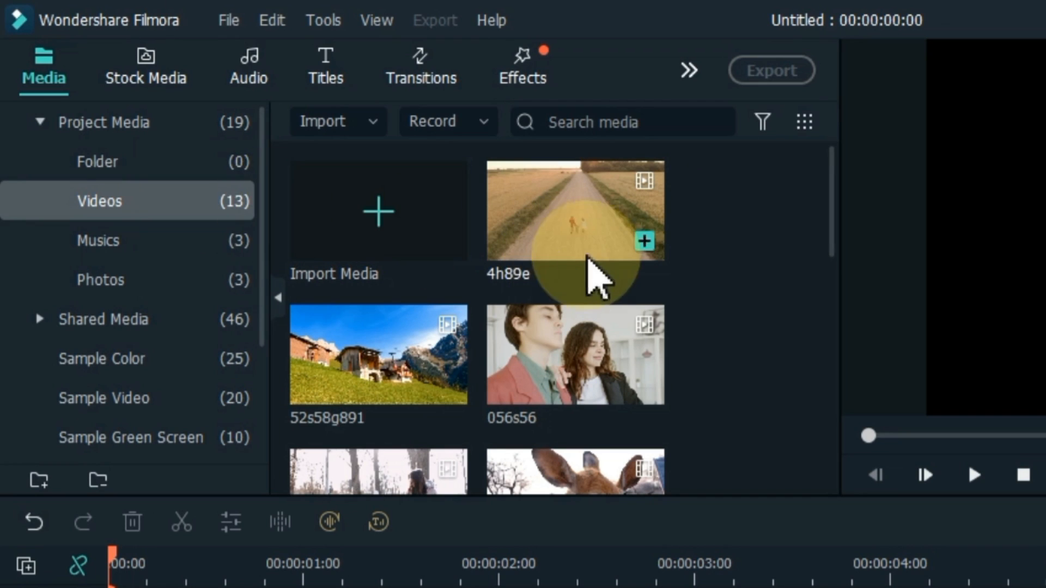
{"action": "mouse_move", "coordinate": [764, 280]}
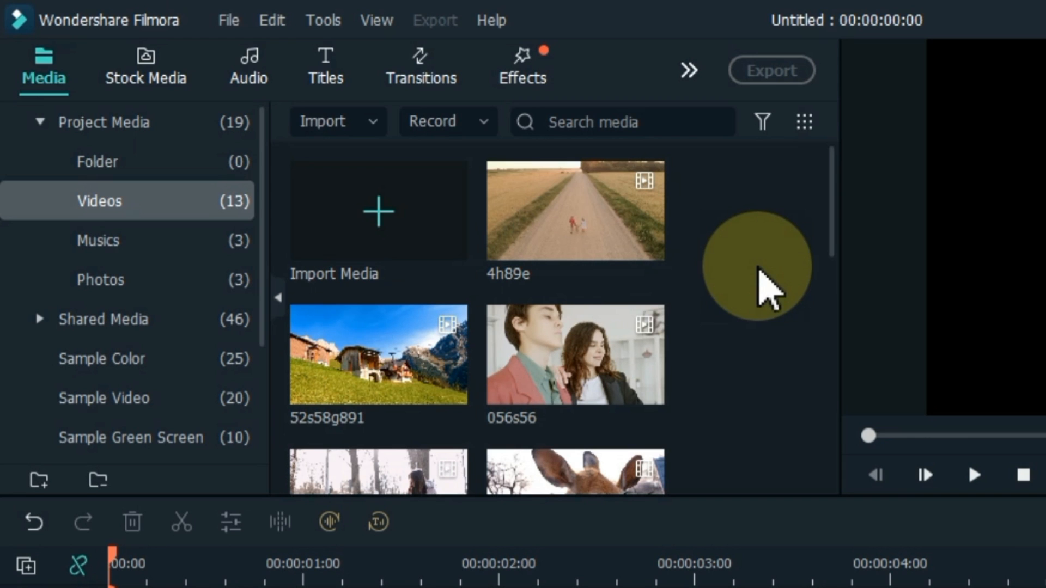
Save the project via Save Project As under the name 'My new project'
{"action": "left_click", "coordinate": [228, 19]}
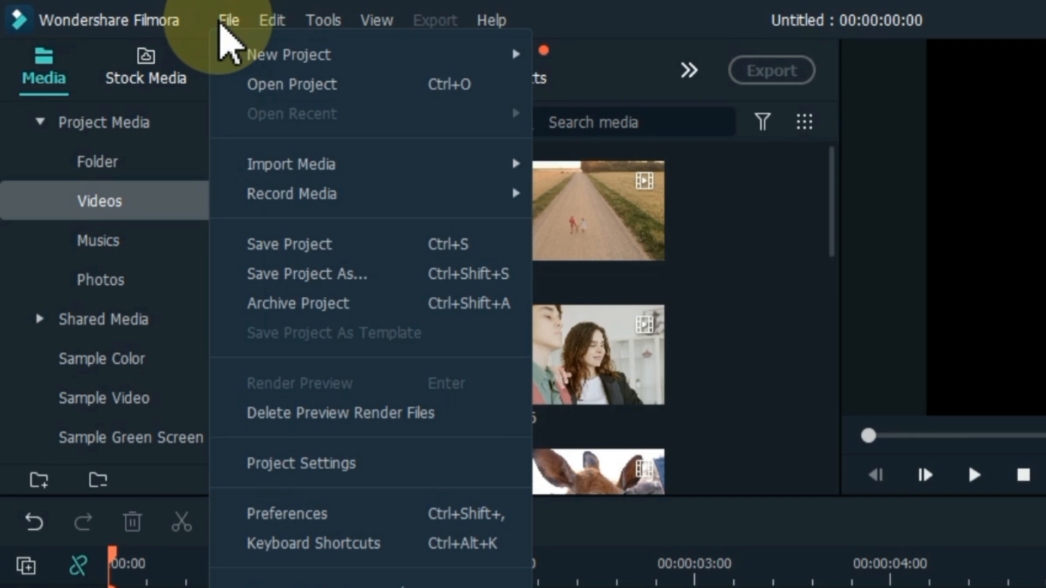
{"action": "left_click", "coordinate": [306, 274]}
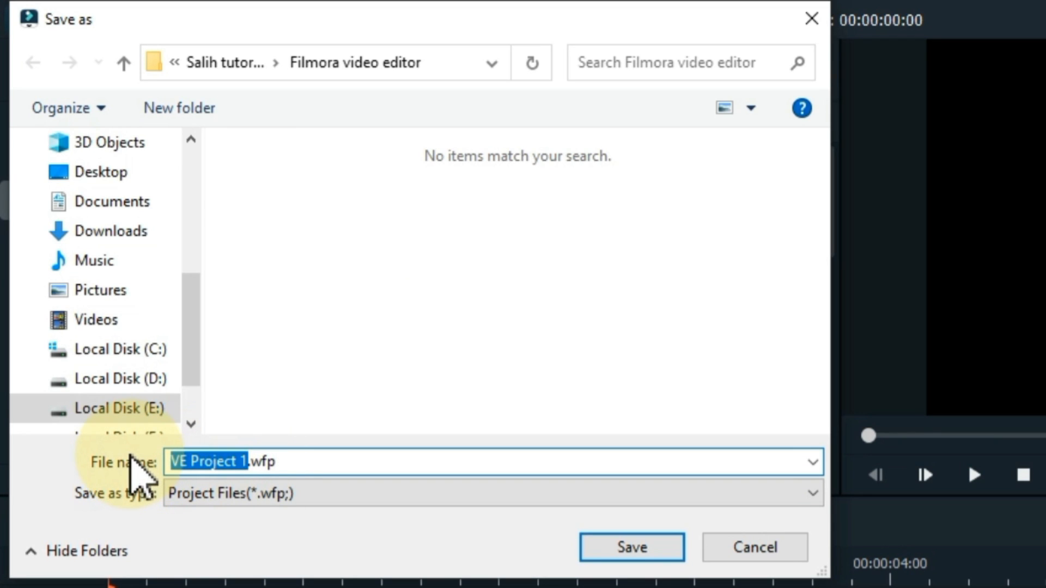
{"action": "type", "text": "My new p"}
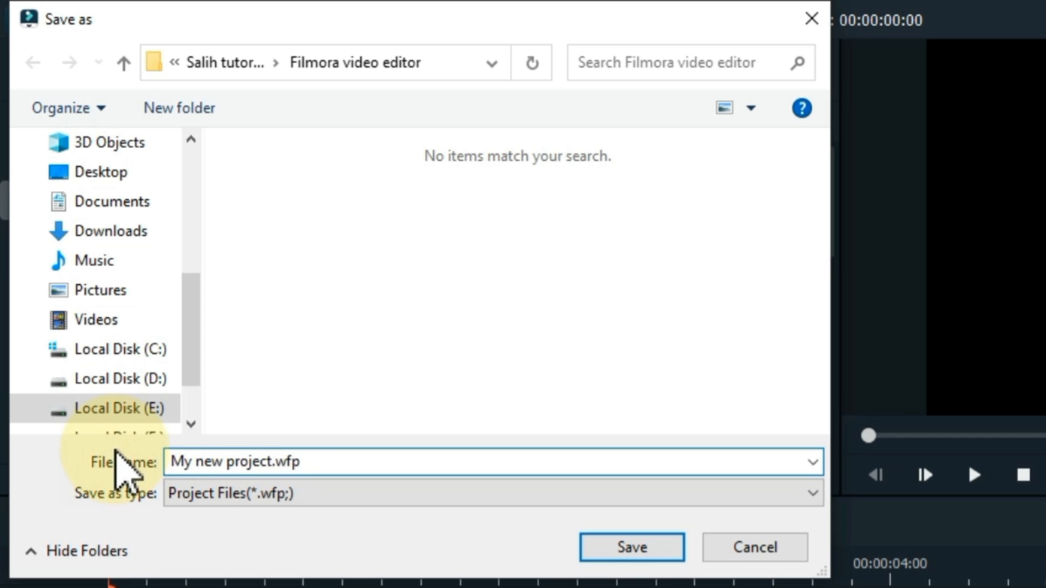
{"action": "left_click", "coordinate": [631, 547]}
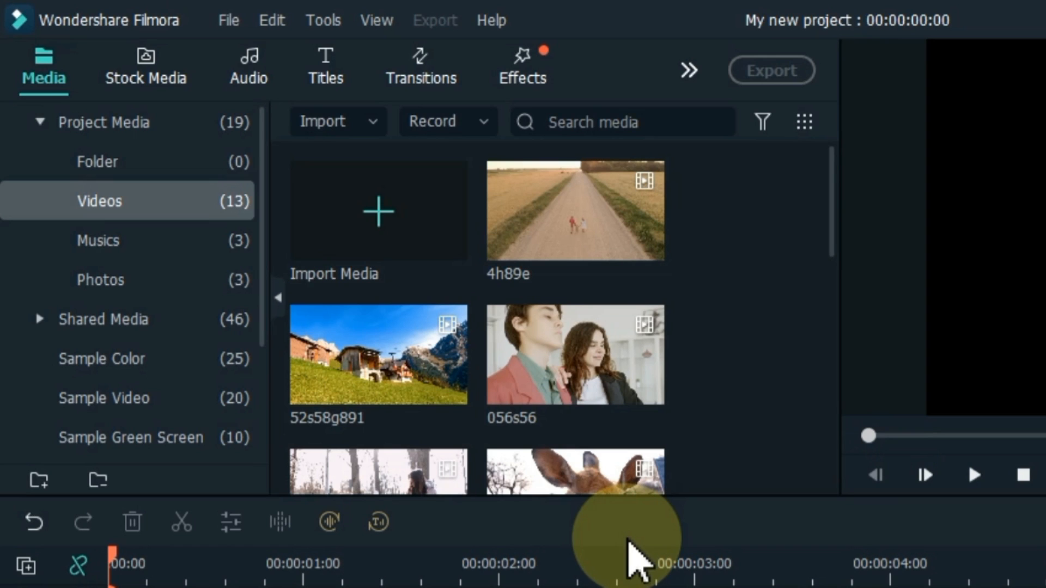
{"action": "mouse_move", "coordinate": [717, 459]}
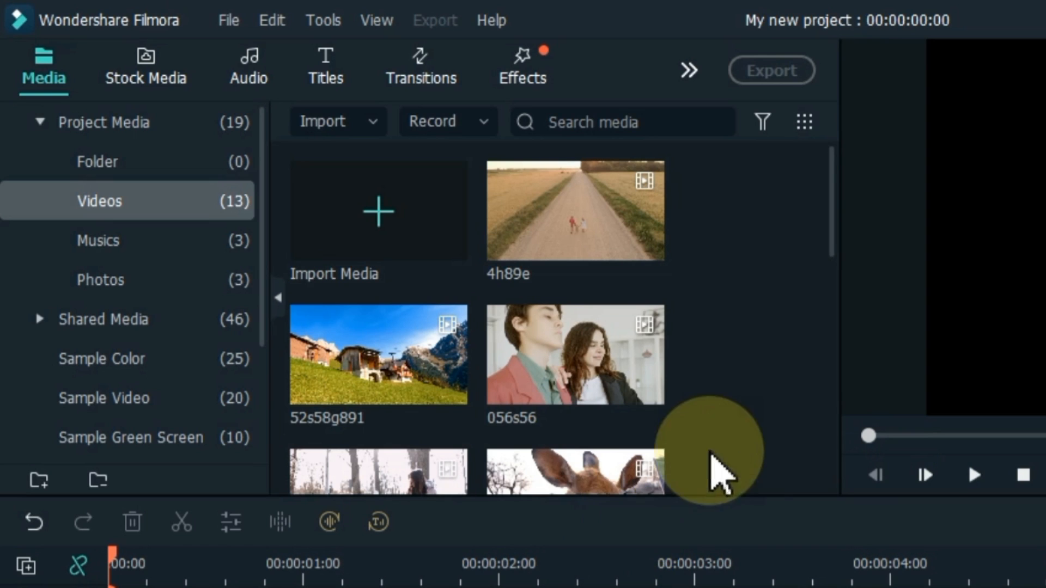
Drop the 89sd489 park clip on the timeline and choose Match to Media for the resolution prompt
{"action": "scroll", "scroll_direction": "down", "scroll_amount": 3}
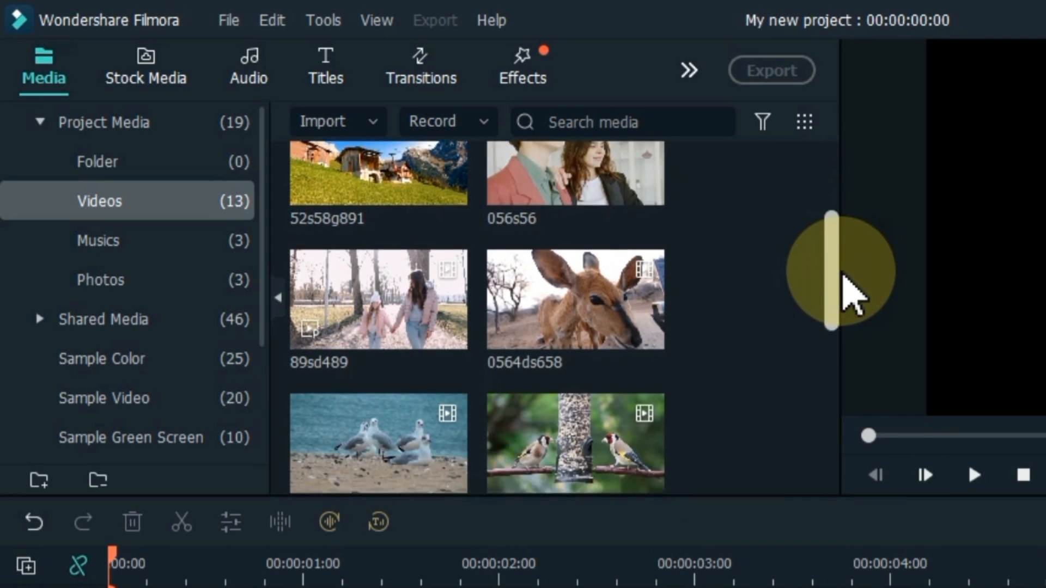
{"action": "scroll", "scroll_direction": "up", "scroll_amount": 3}
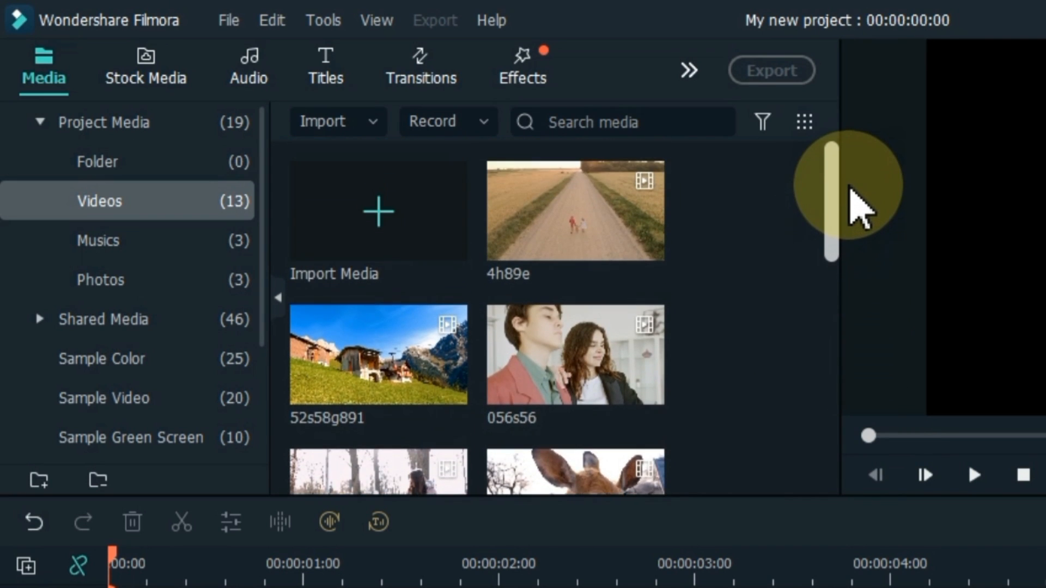
{"action": "scroll", "scroll_direction": "down", "scroll_amount": 3}
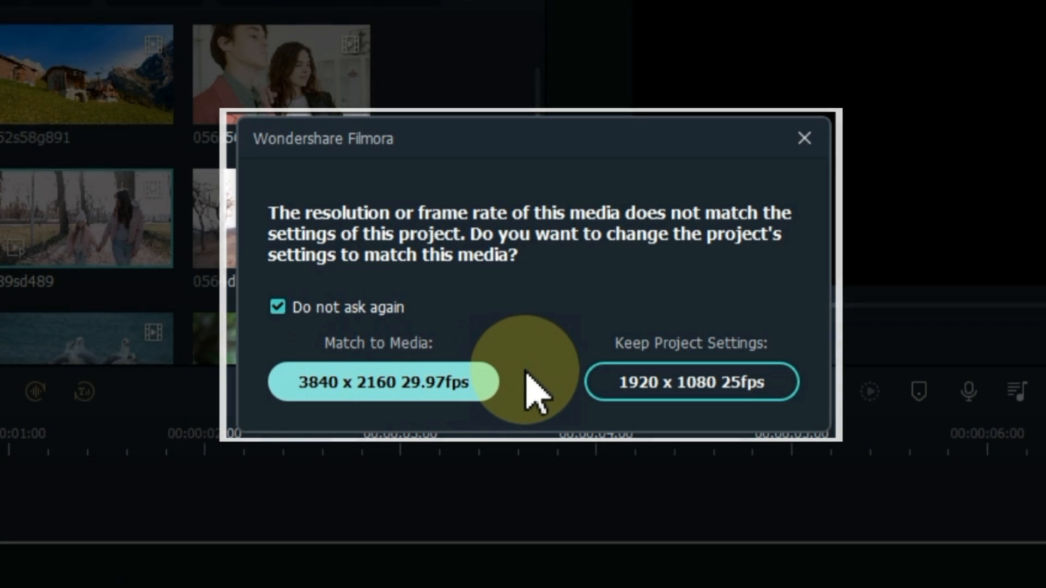
{"action": "left_click", "coordinate": [691, 381]}
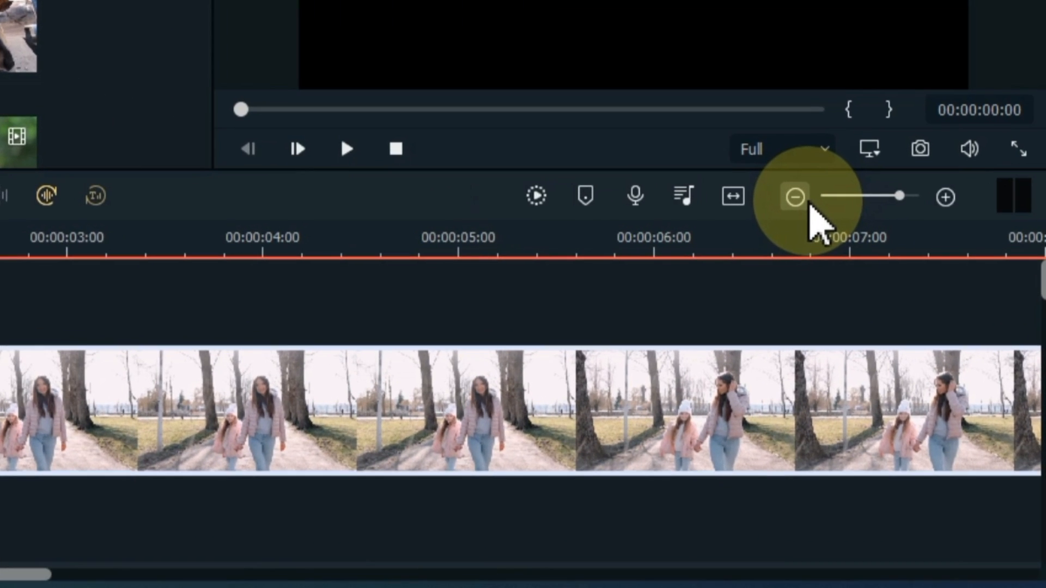
Zoom the timeline out twice, then back in on the clip
{"action": "left_click", "coordinate": [794, 196]}
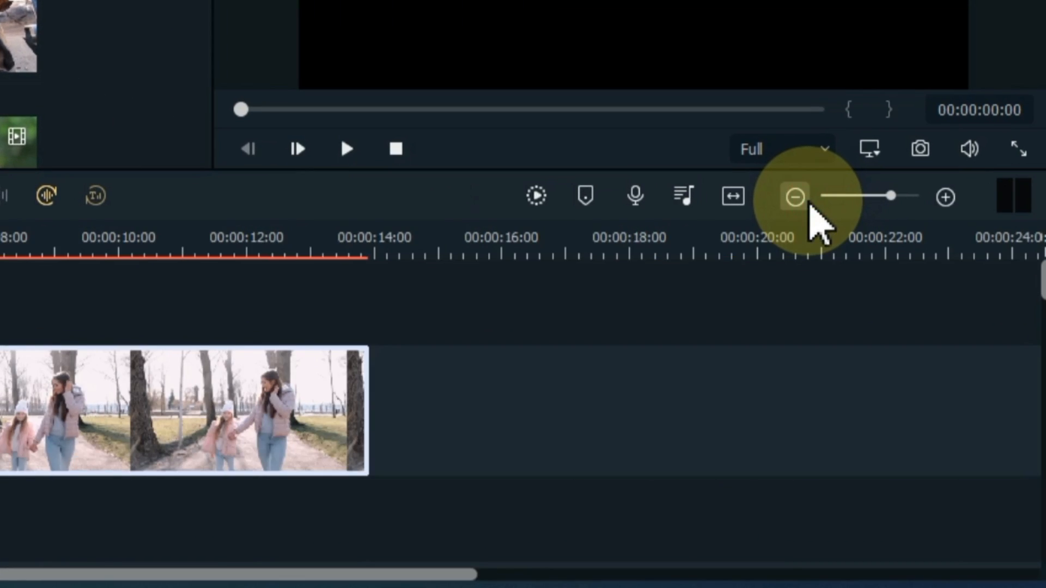
{"action": "left_click", "coordinate": [793, 196]}
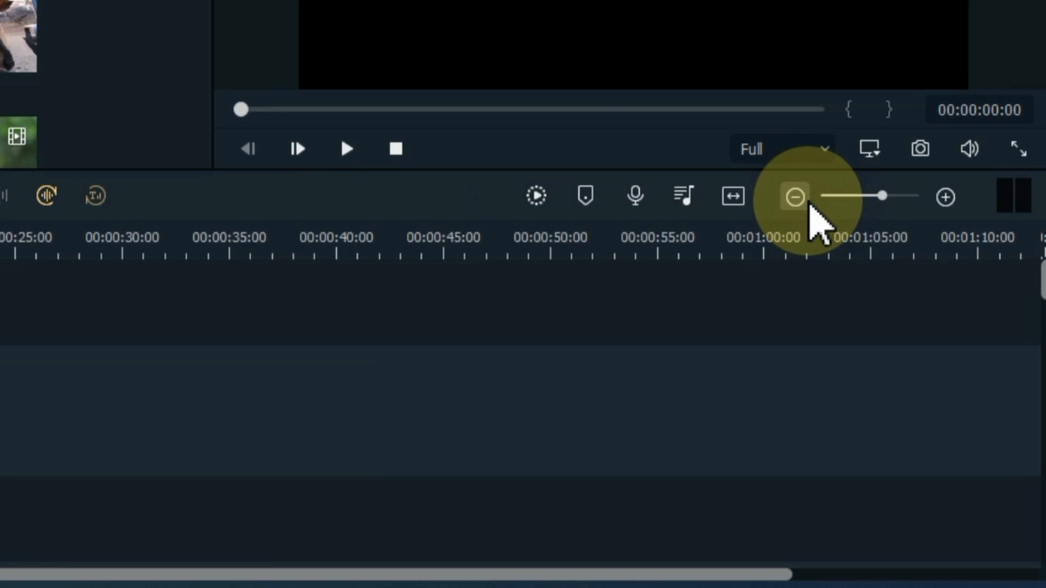
{"action": "left_click", "coordinate": [944, 196]}
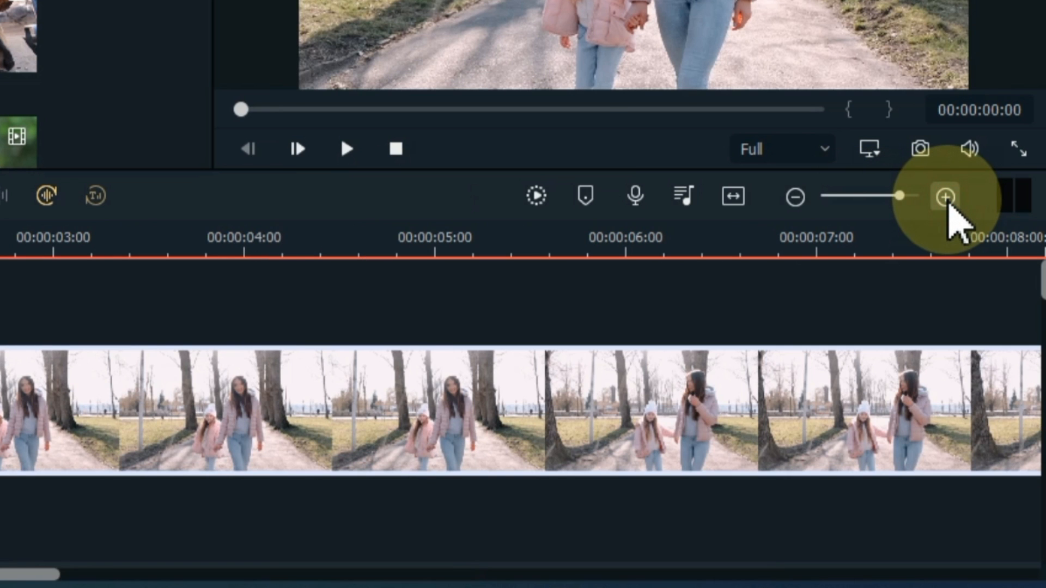
{"action": "mouse_move", "coordinate": [917, 220]}
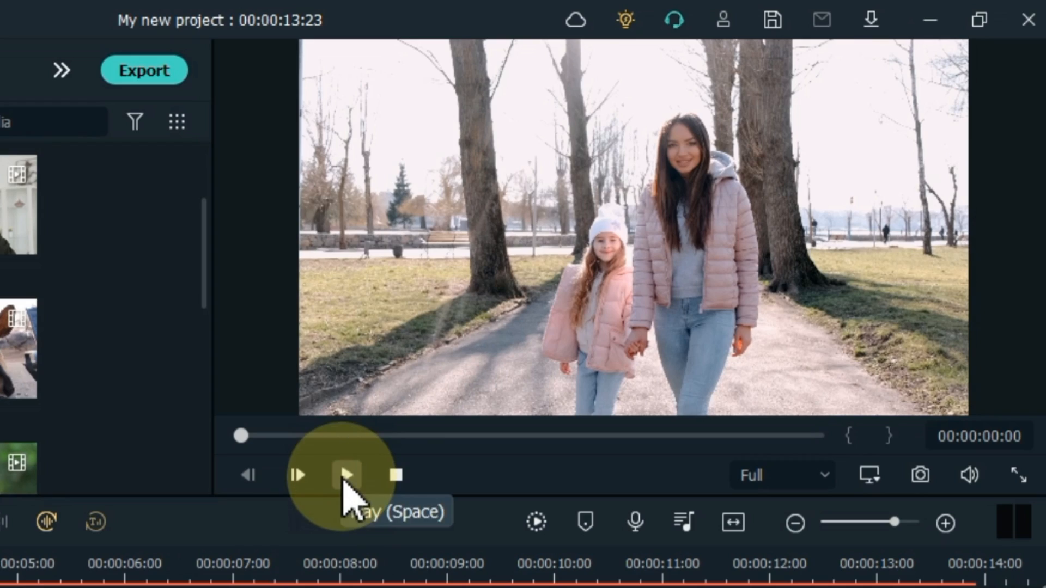
Play the park clip in the preview and pause at about eight seconds
{"action": "left_click", "coordinate": [346, 474]}
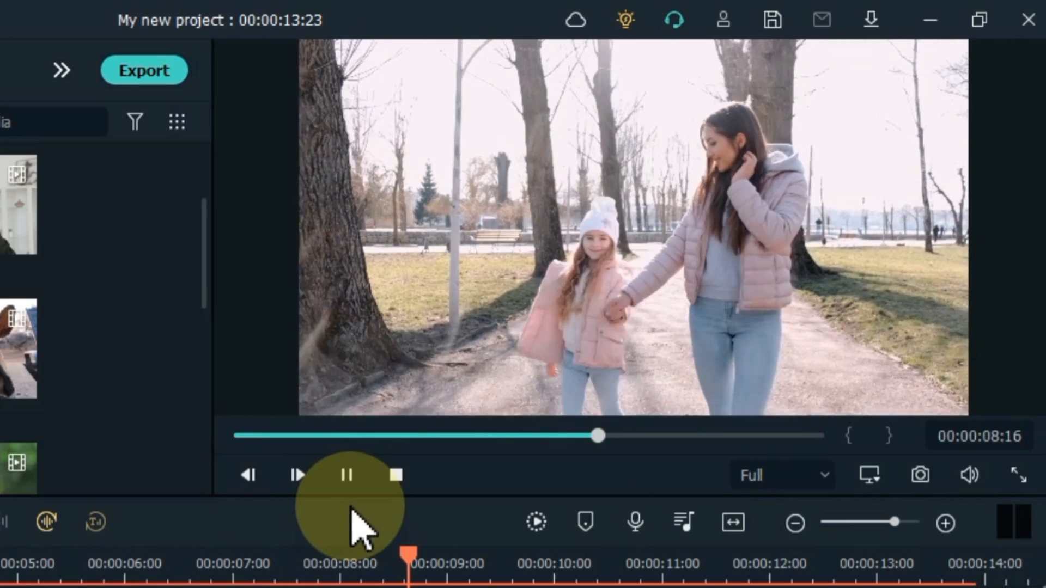
{"action": "left_click", "coordinate": [346, 474]}
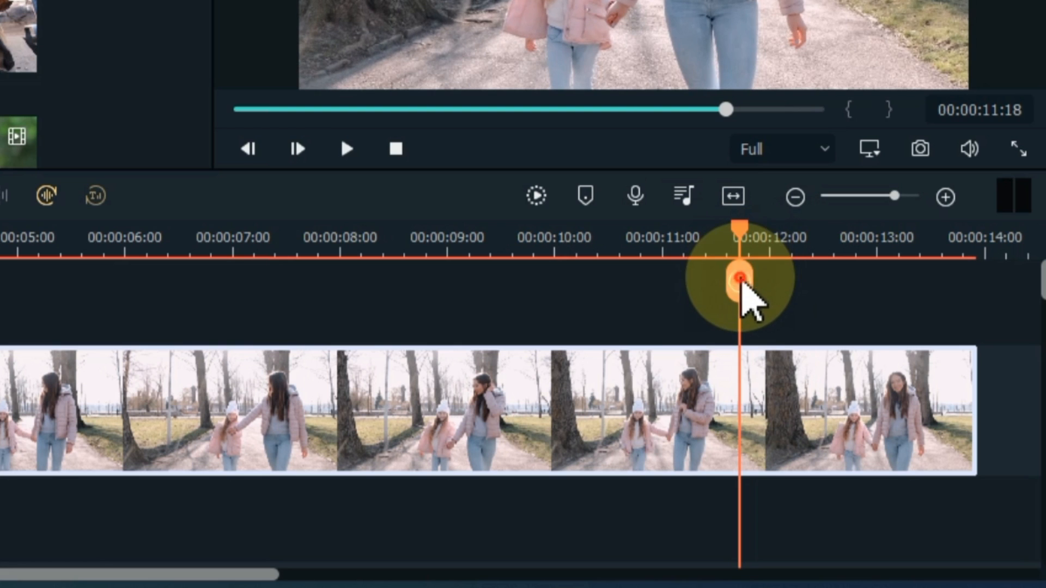
Place the playhead at 00:00:11:18 and trim the clip's end to the playhead
{"action": "left_click", "coordinate": [739, 278]}
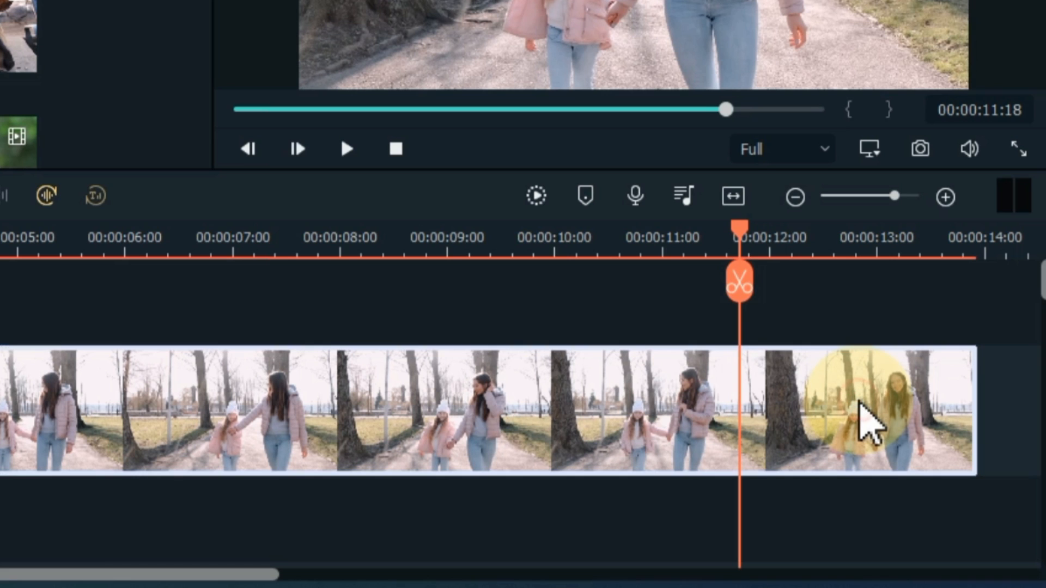
{"action": "right_click", "coordinate": [861, 418]}
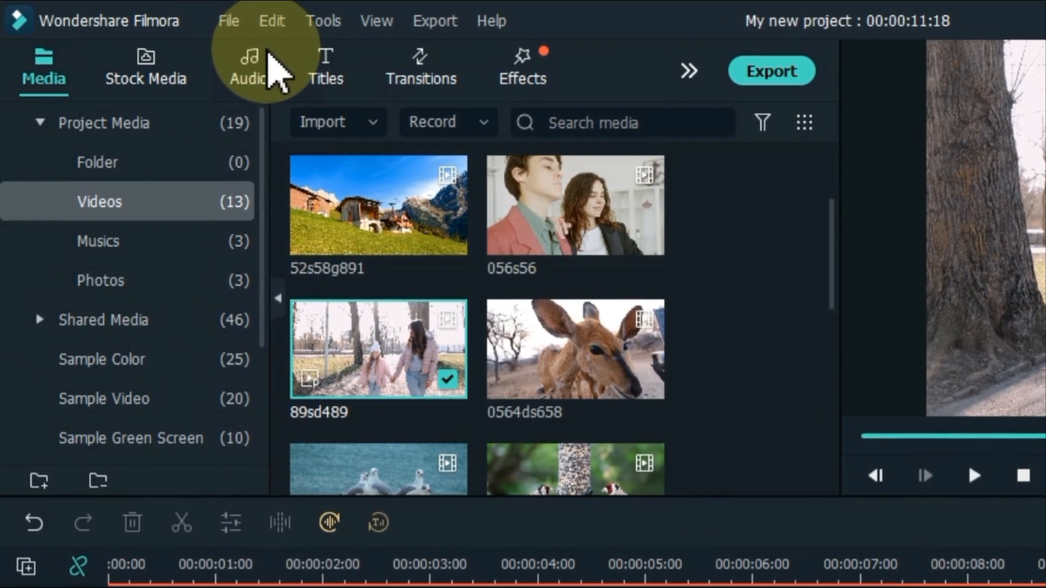
Bring up File > Keyboard Shortcuts and look through the Tools category
{"action": "left_click", "coordinate": [227, 20]}
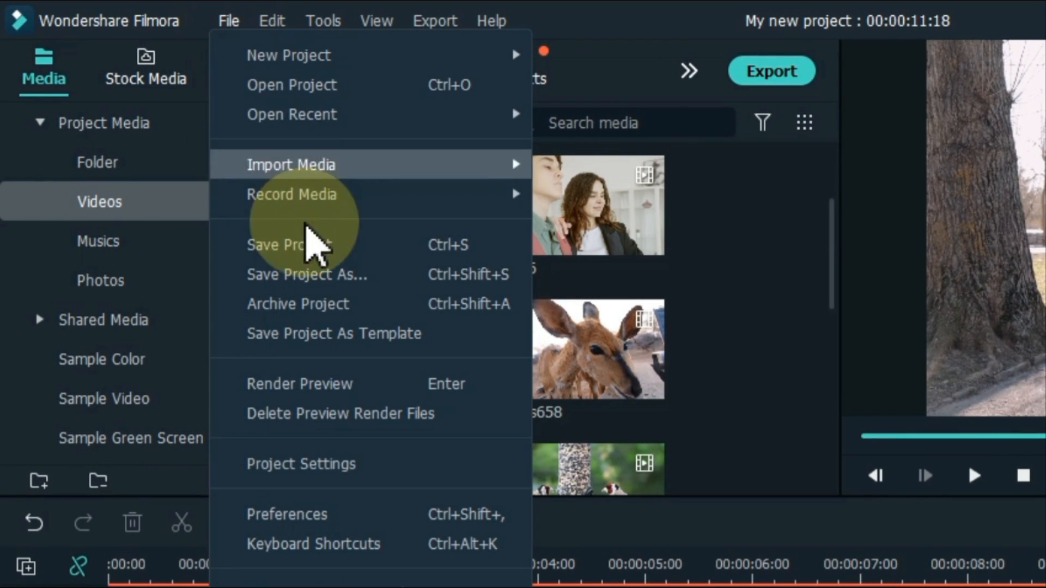
{"action": "mouse_move", "coordinate": [364, 544]}
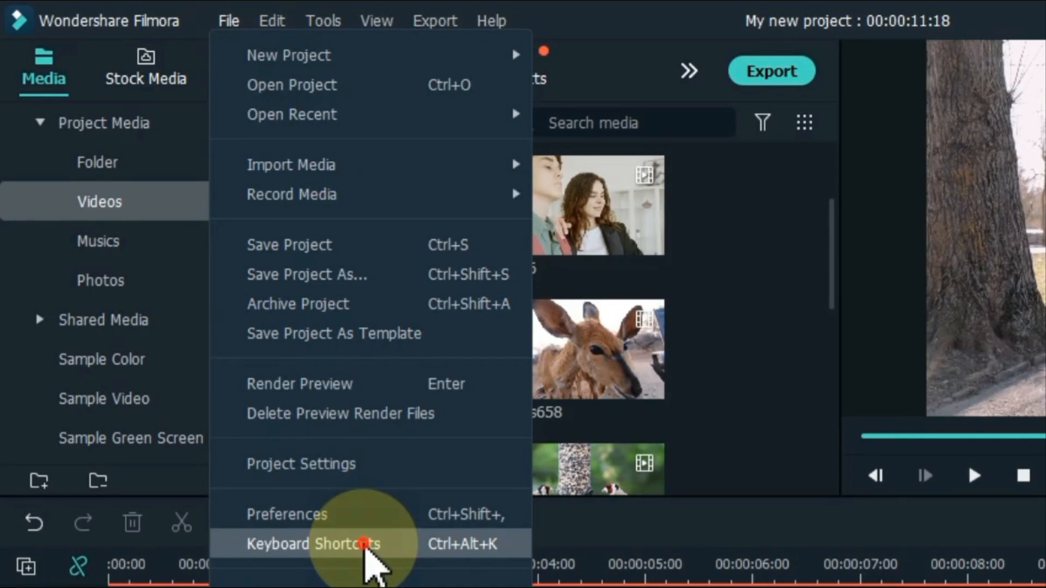
{"action": "left_click", "coordinate": [313, 544]}
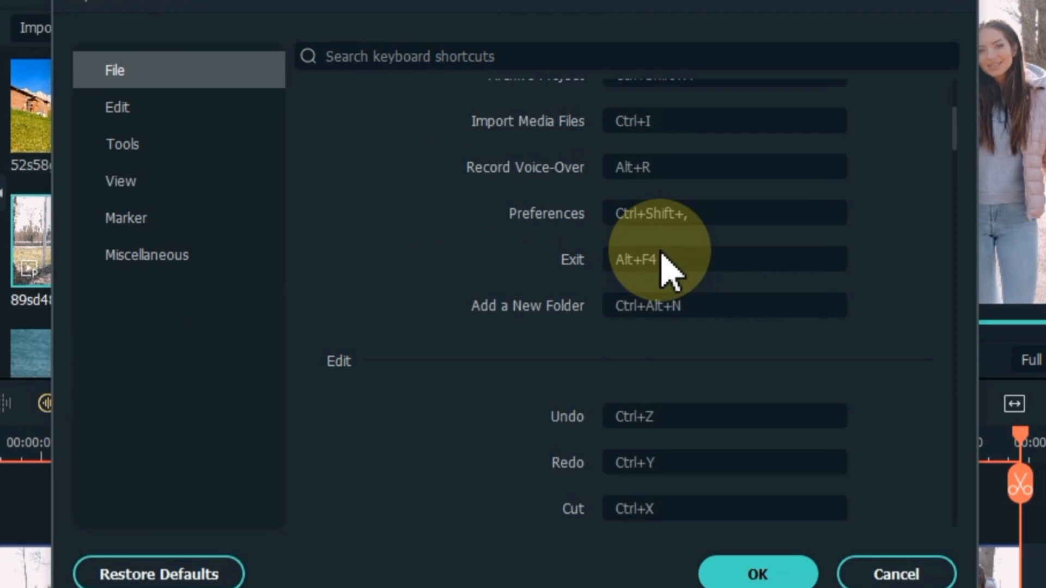
{"action": "left_click", "coordinate": [122, 144]}
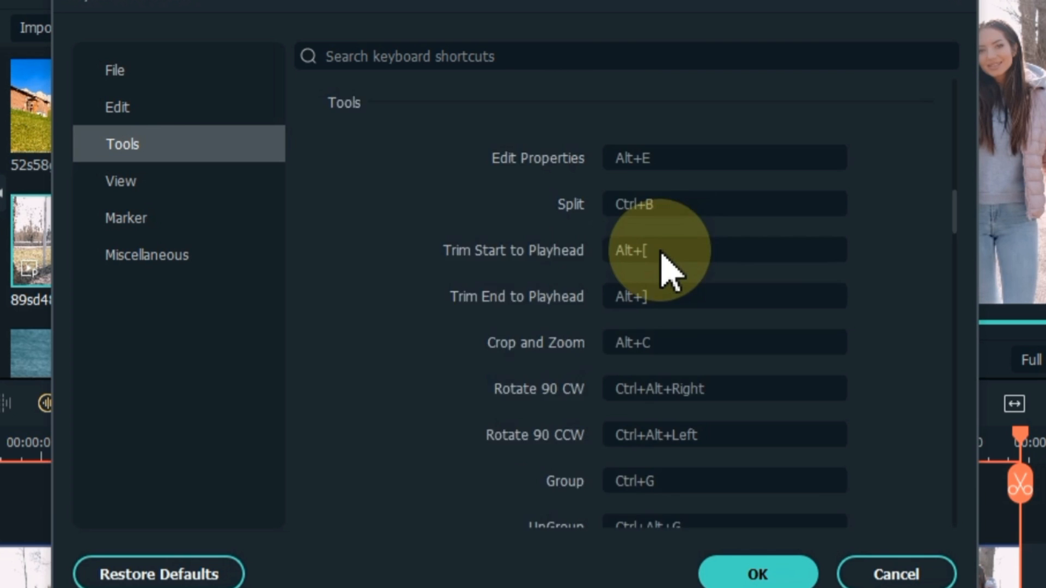
{"action": "scroll", "scroll_direction": "down", "scroll_amount": 3}
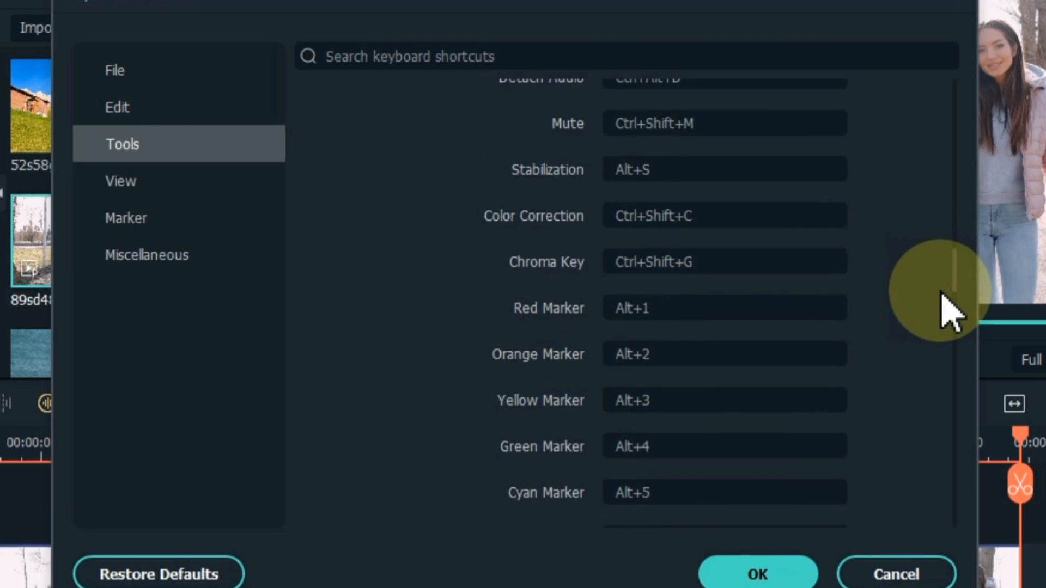
{"action": "scroll", "scroll_direction": "up", "scroll_amount": 3}
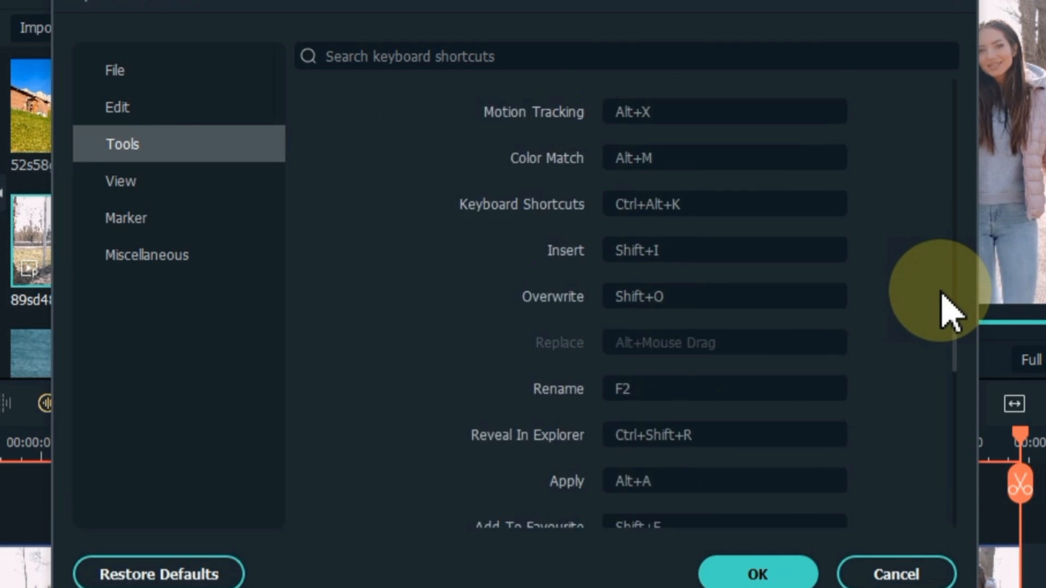
Browse the View, Miscellaneous and Marker shortcut categories
{"action": "left_click", "coordinate": [121, 180]}
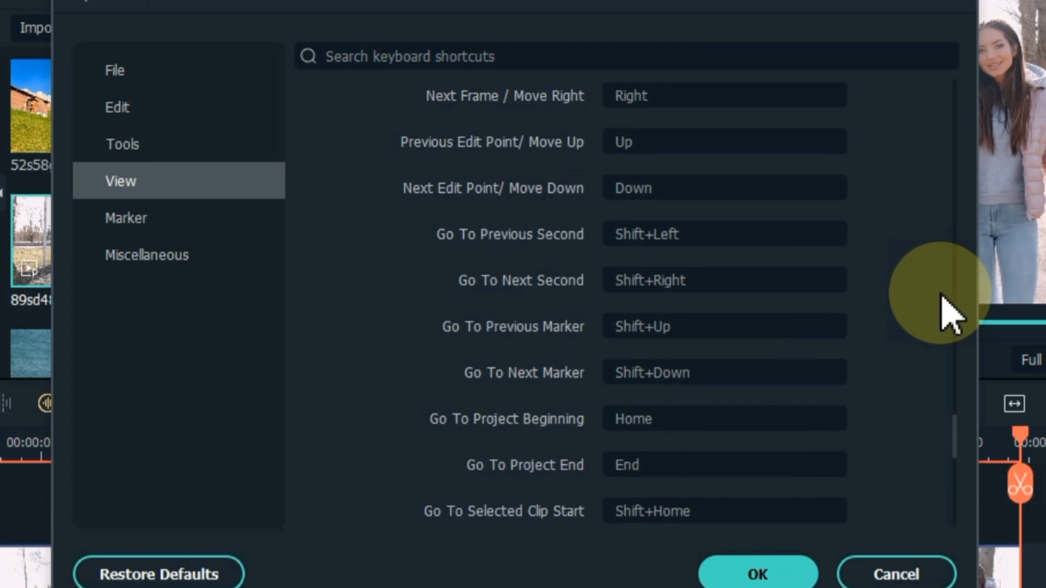
{"action": "left_click", "coordinate": [146, 254]}
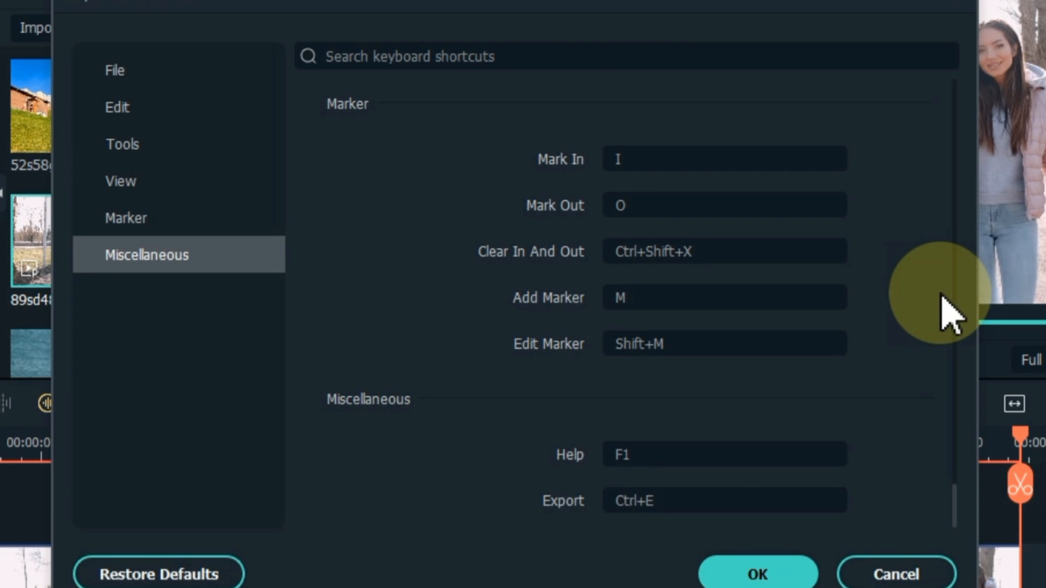
{"action": "left_click", "coordinate": [125, 224]}
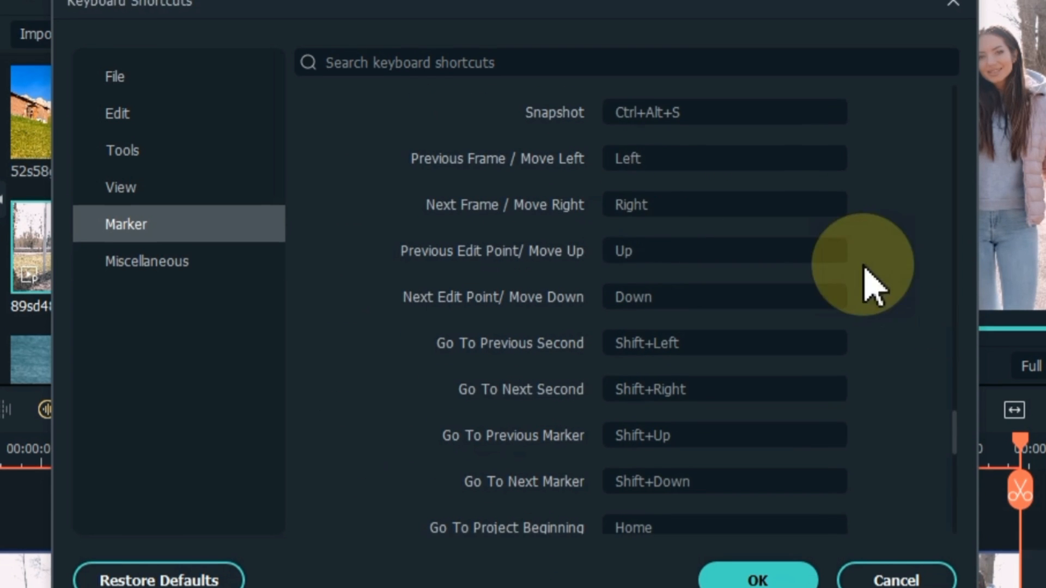
Search 'group' and keep the Group shortcut as Ctrl+G
{"action": "type", "text": "gro"}
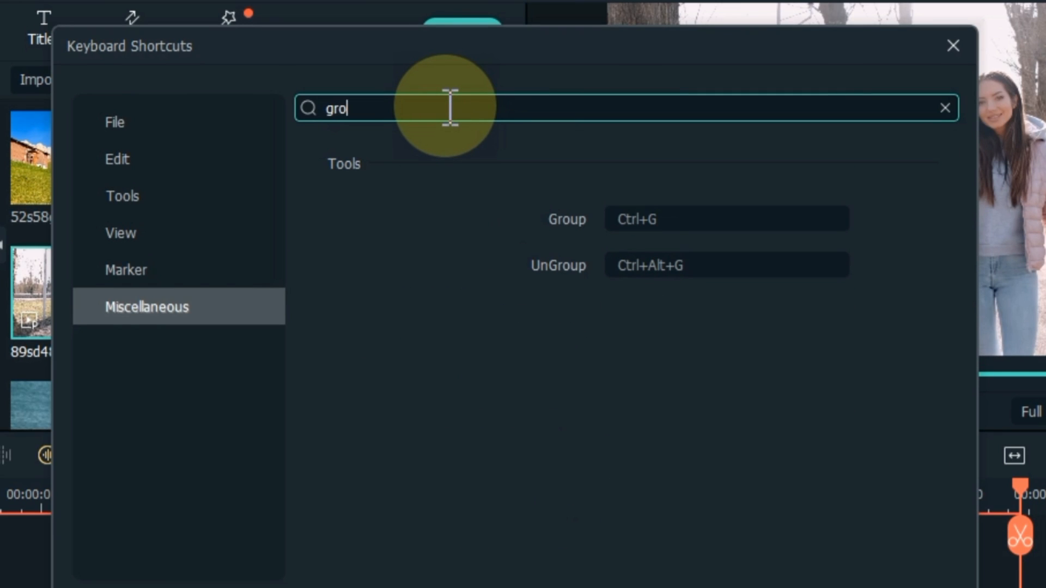
{"action": "left_click", "coordinate": [726, 218]}
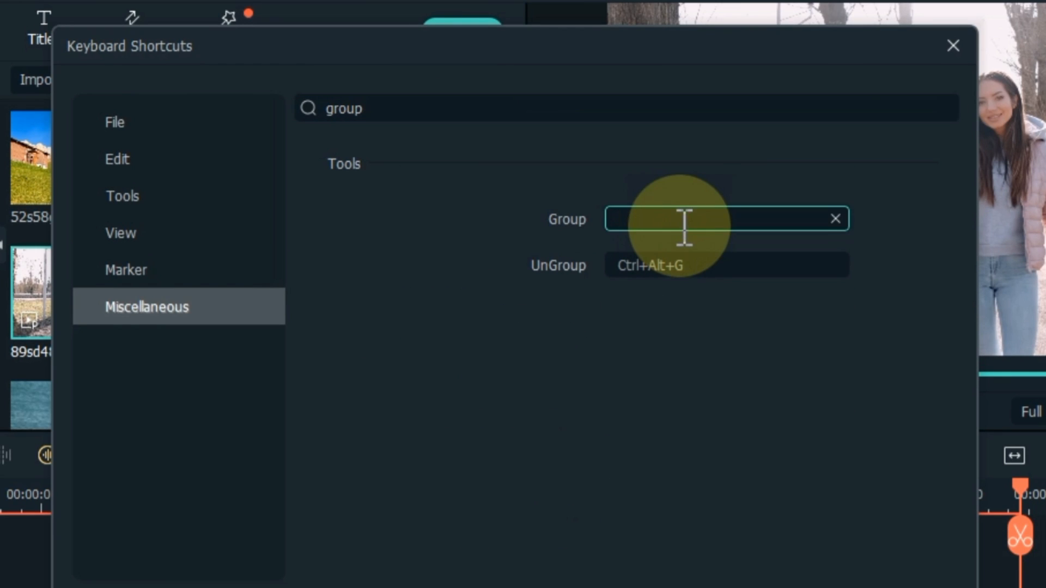
{"action": "key", "text": "ctrl+g"}
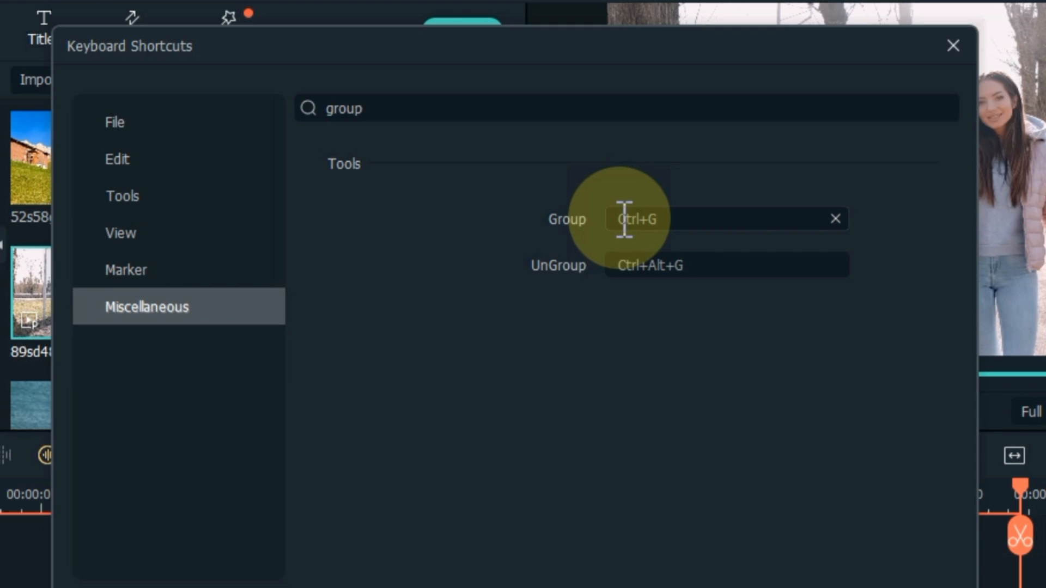
Search 'split', re-record the Split shortcut combination, then close the shortcuts list
{"action": "left_click", "coordinate": [627, 108]}
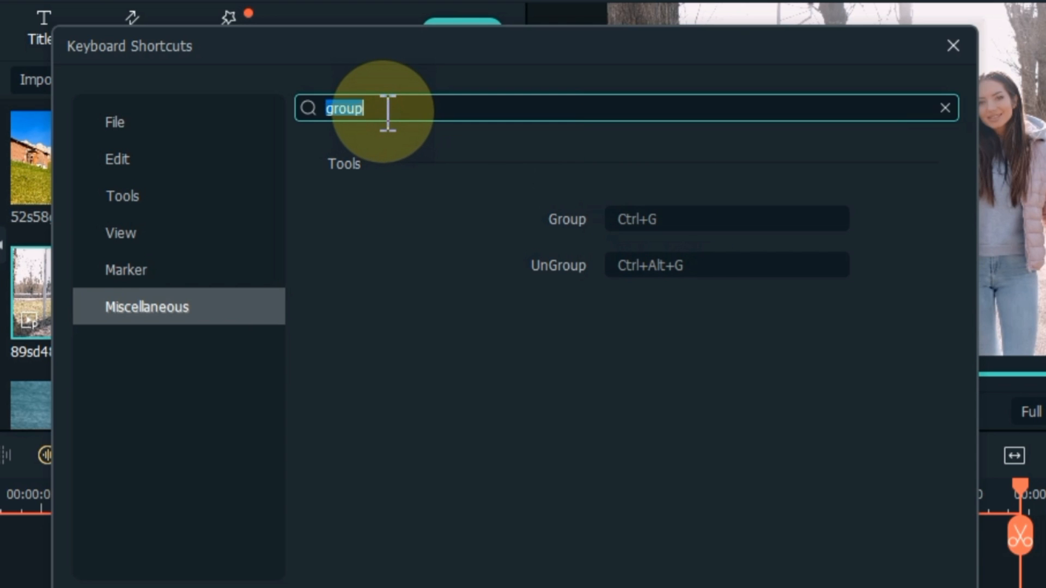
{"action": "type", "text": "split"}
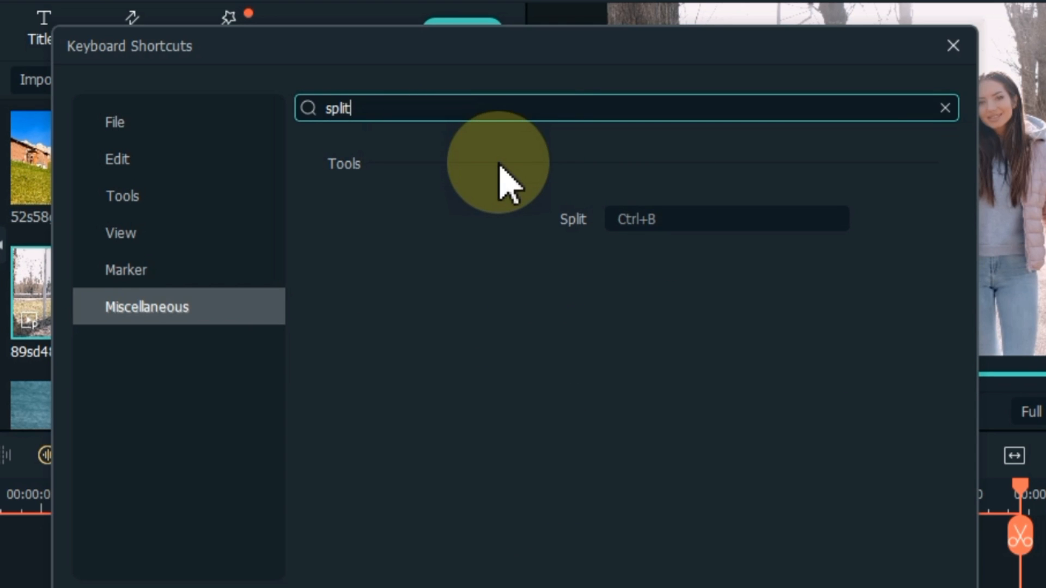
{"action": "left_click", "coordinate": [726, 219]}
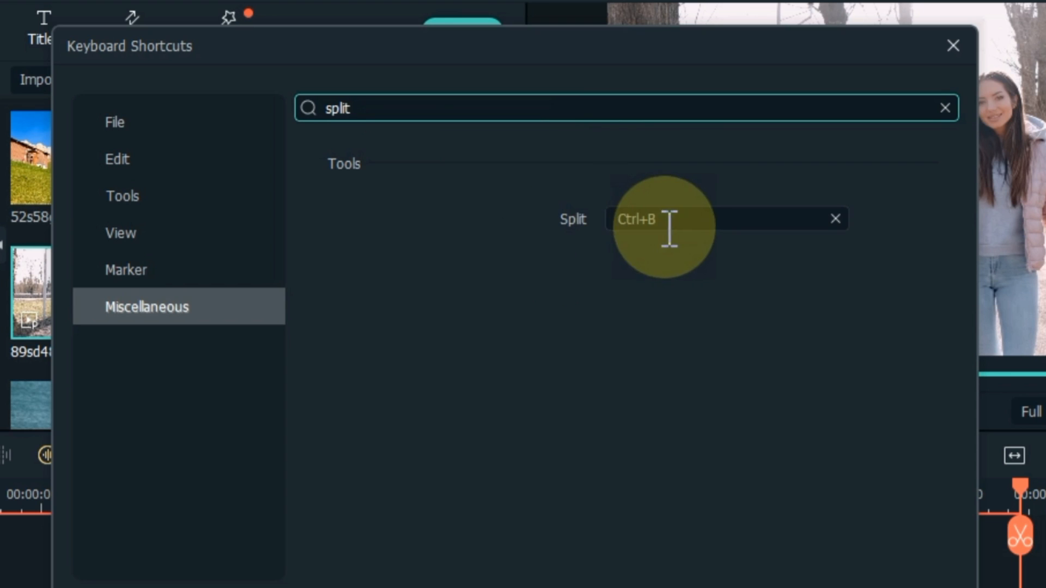
{"action": "left_click", "coordinate": [721, 219]}
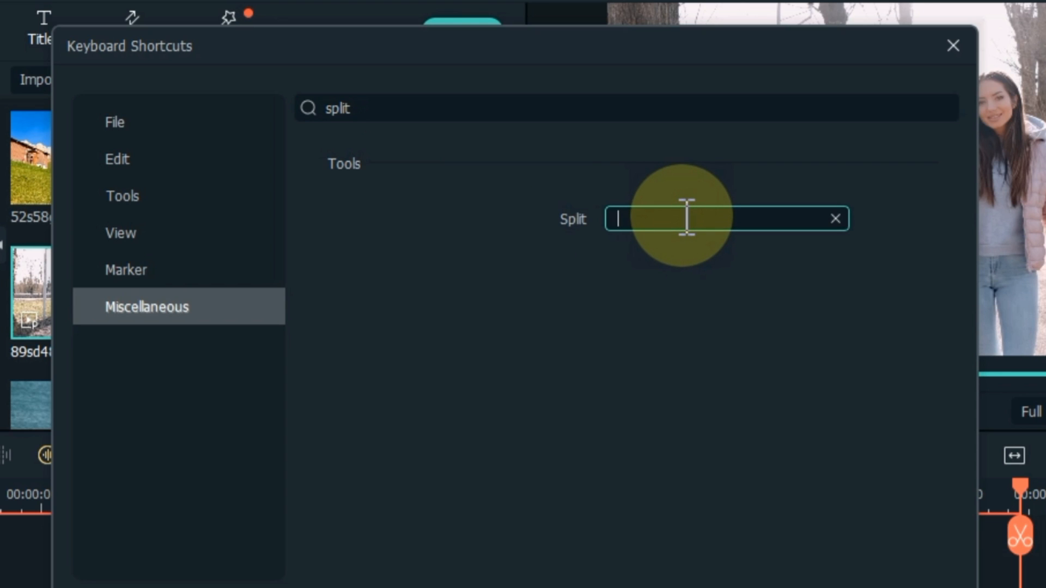
{"action": "key", "text": "Ctrl+k"}
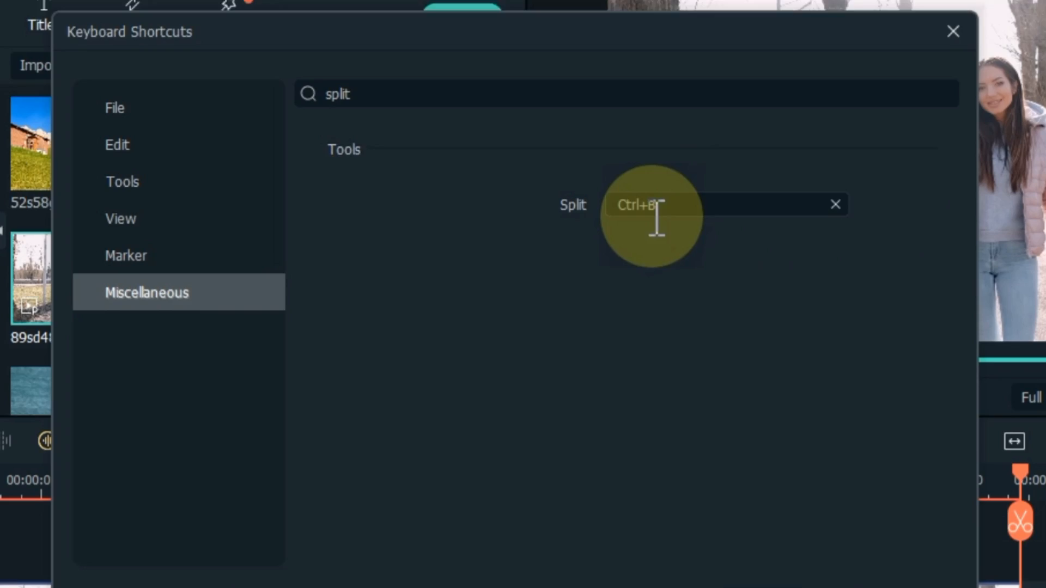
{"action": "left_click", "coordinate": [953, 31]}
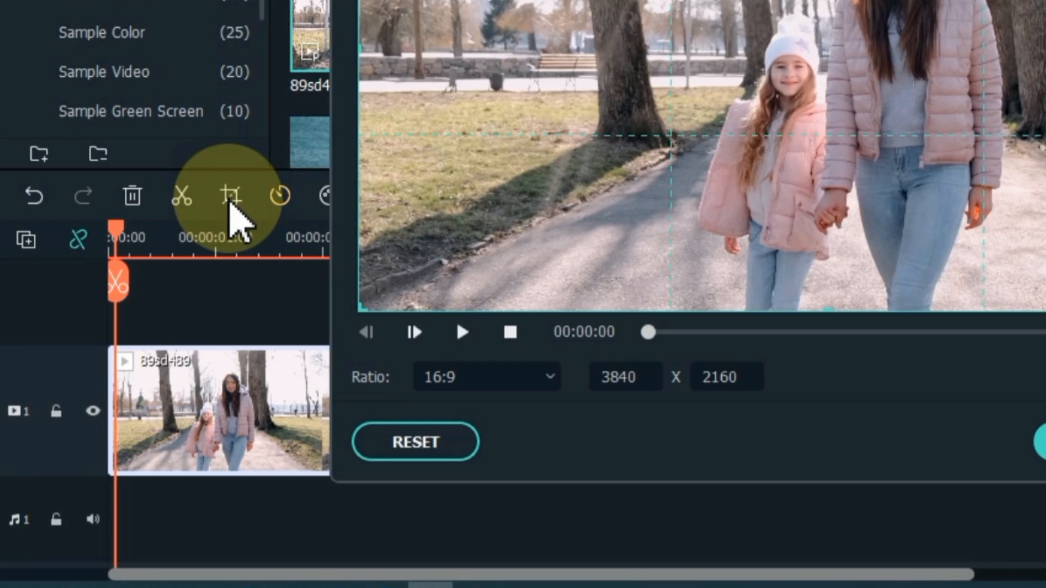
Apply a tighter 16:9 Crop and Zoom frame around the mother and daughter
{"action": "left_click", "coordinate": [232, 195]}
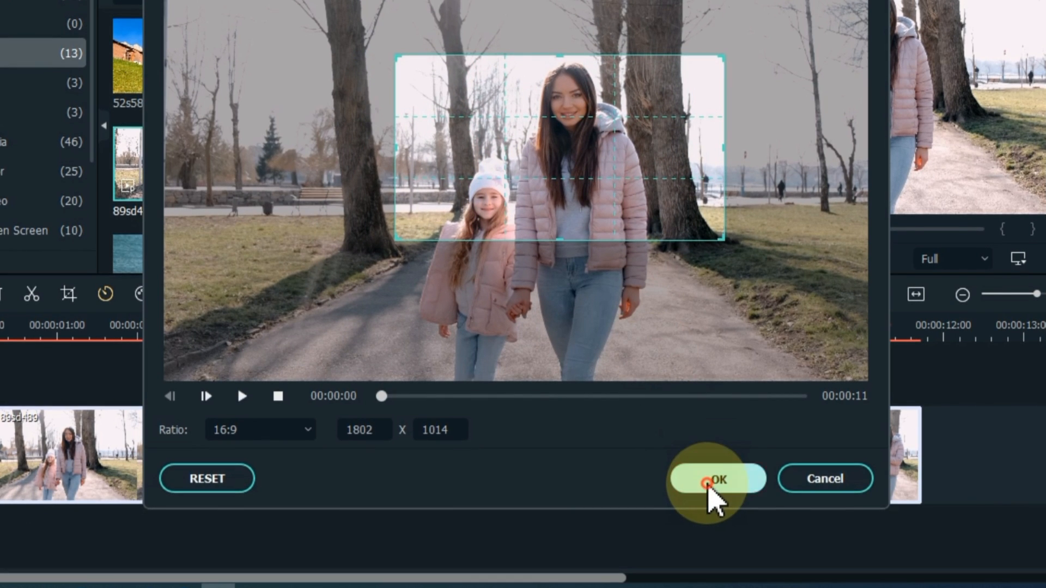
{"action": "left_click", "coordinate": [719, 479]}
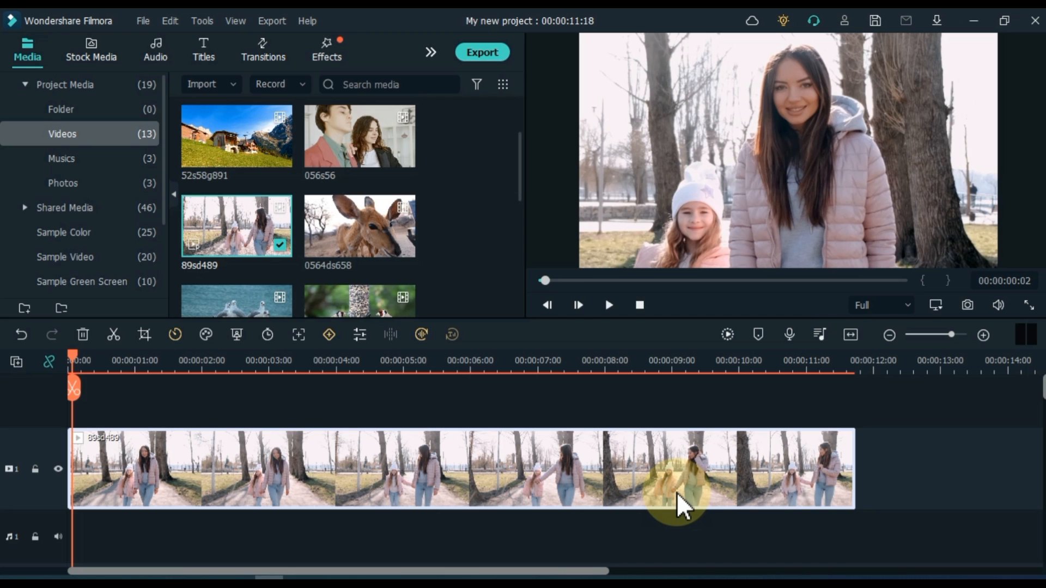
Play the cropped park clip, then set preview playback quality to 1/4
{"action": "left_click", "coordinate": [608, 305]}
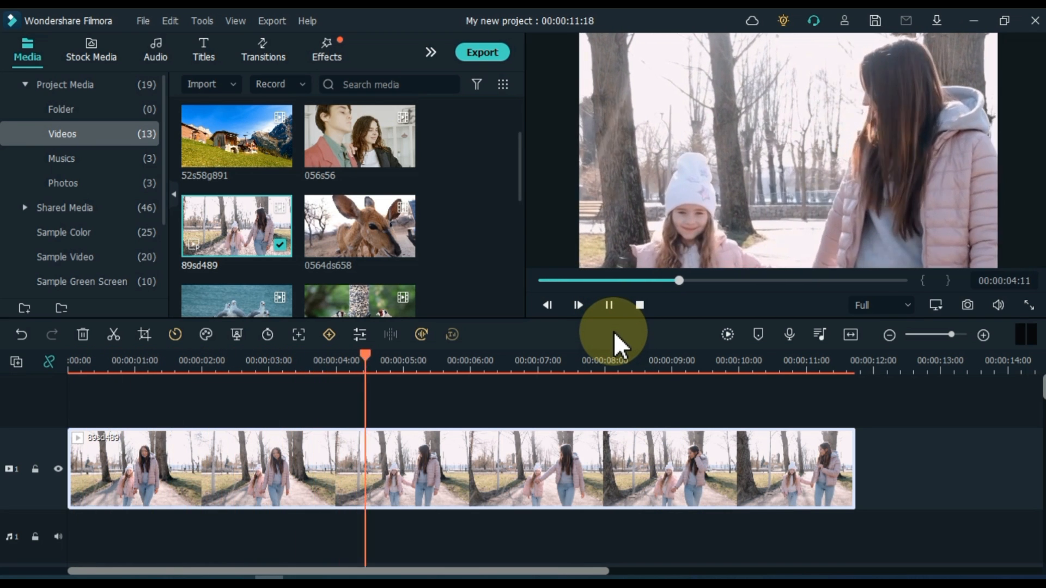
{"action": "left_click", "coordinate": [577, 306]}
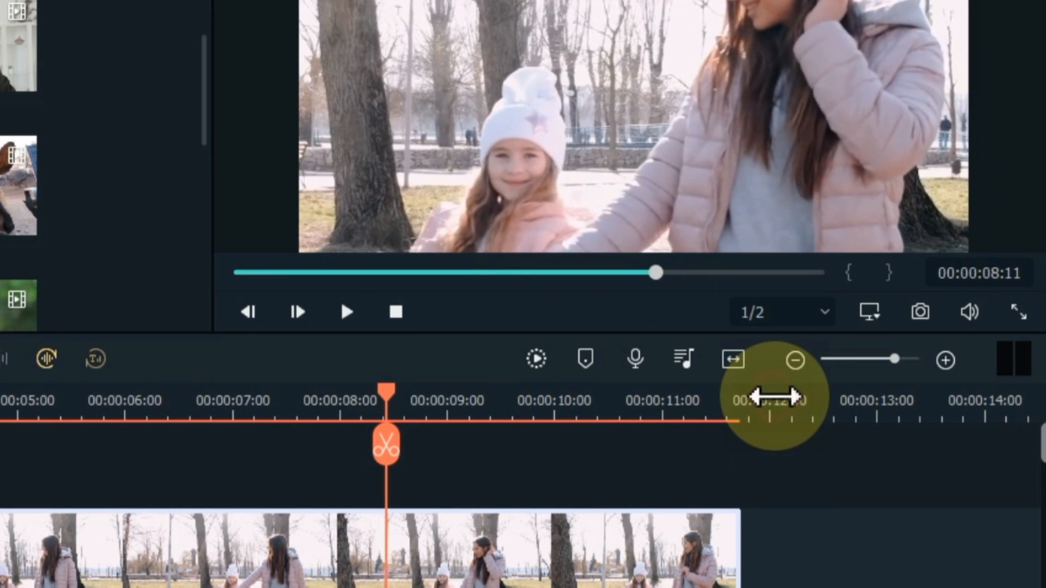
{"action": "left_click", "coordinate": [780, 312]}
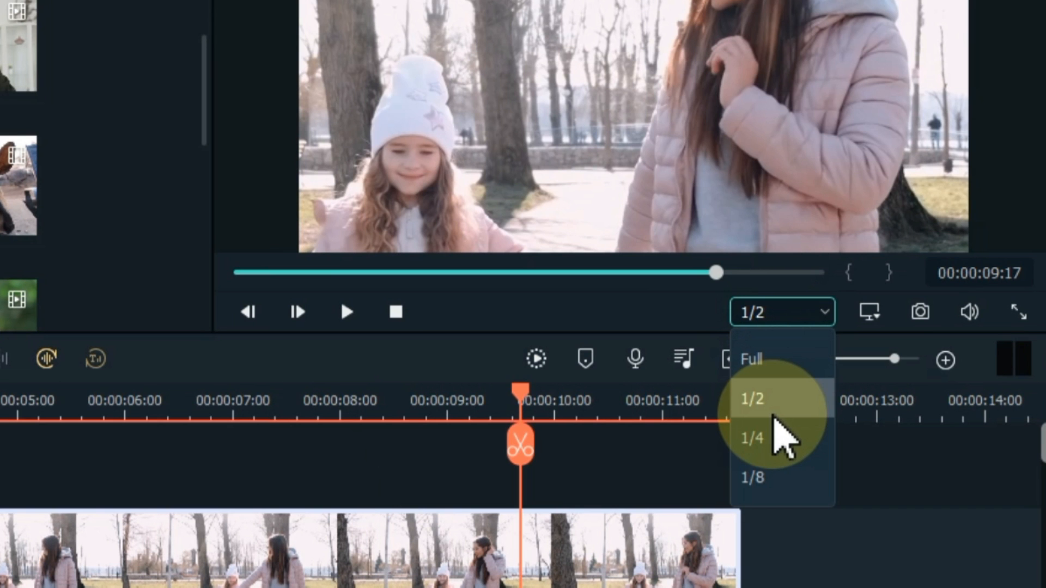
{"action": "left_click", "coordinate": [753, 438]}
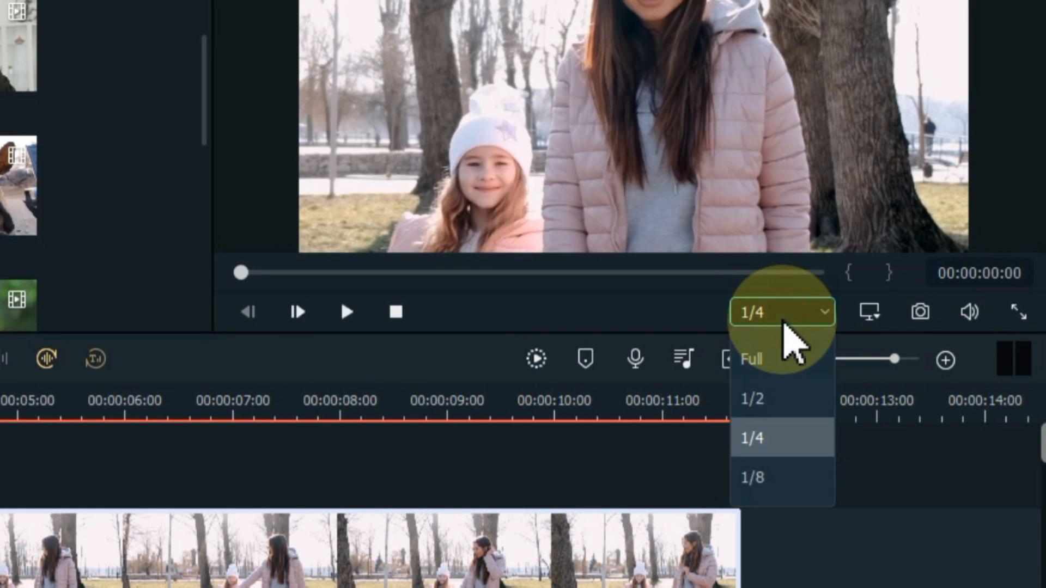